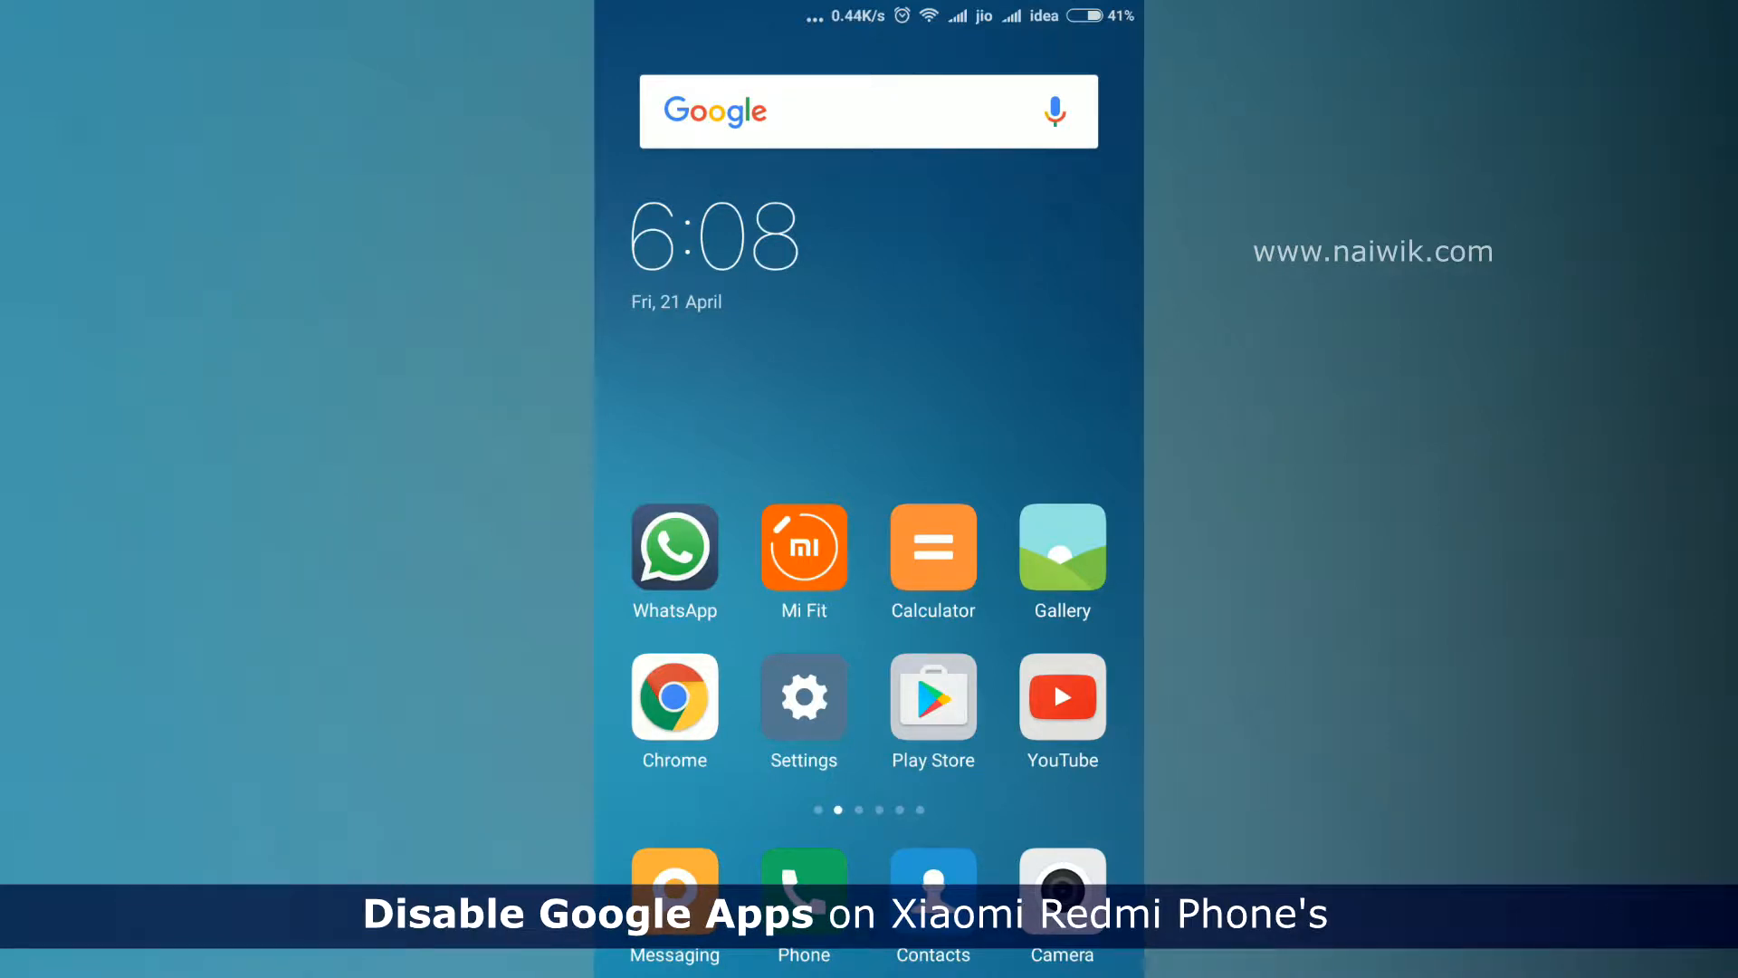
# Search Play Store for 'quickshortcutmaker', install QuickShortcutMaker and launch it.
pyautogui.hscroll(-3)
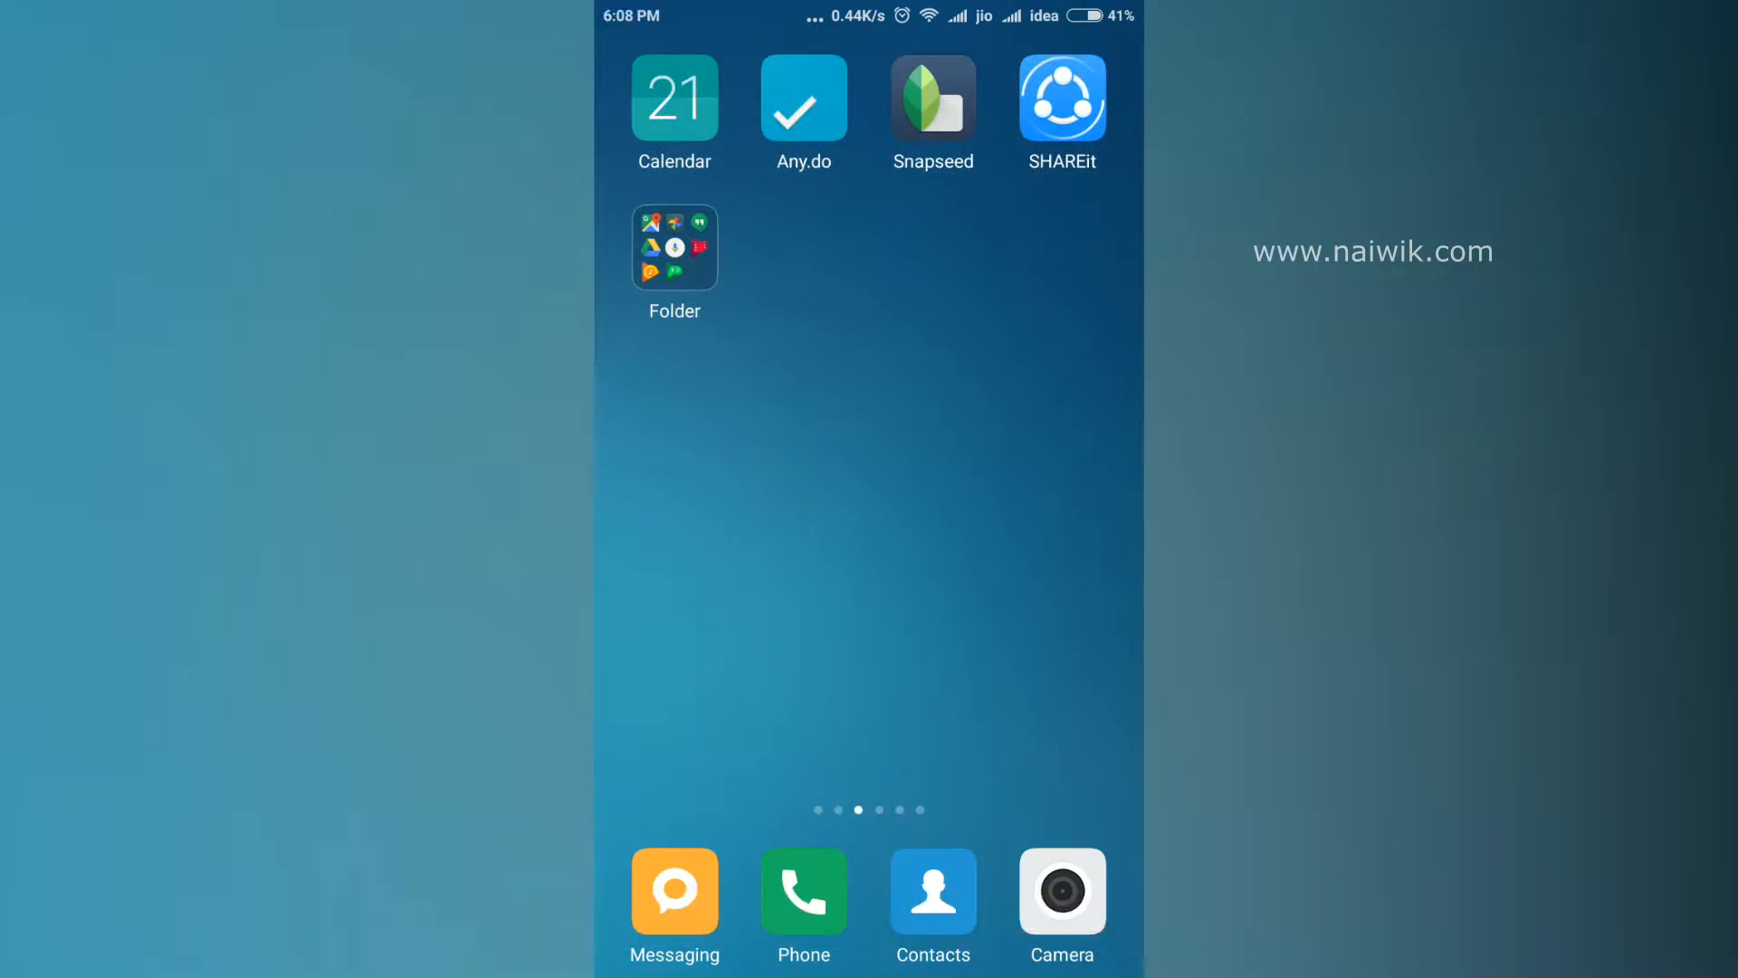
pyautogui.click(672, 248)
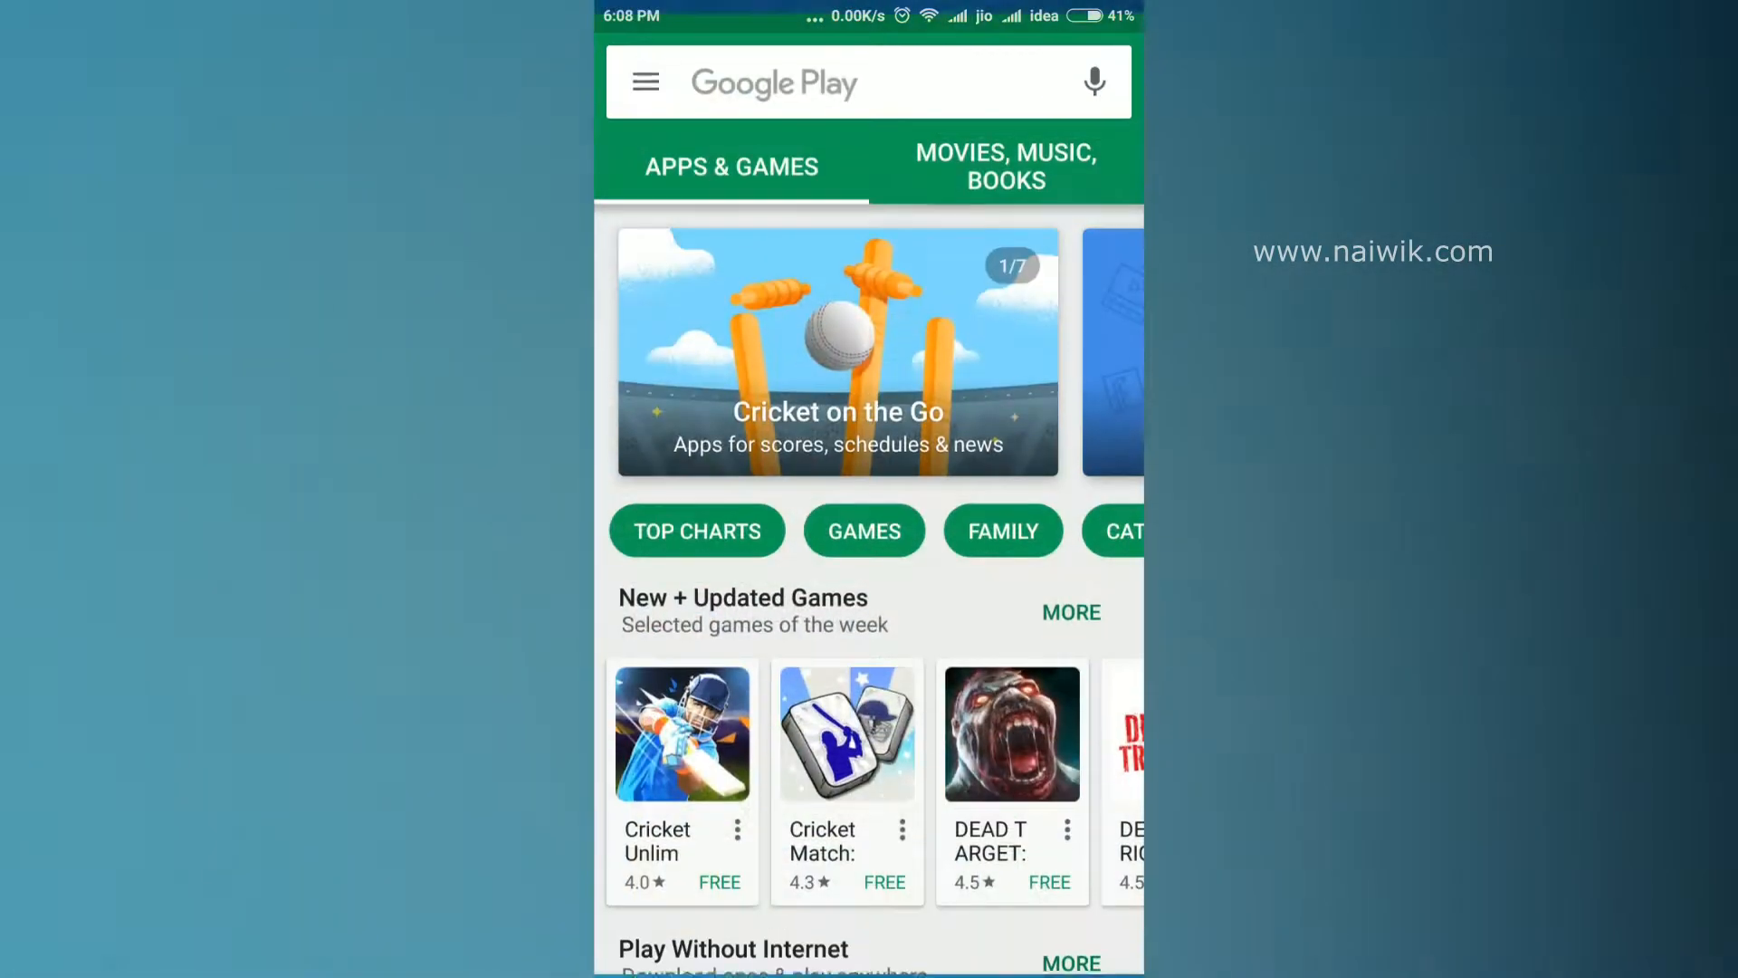
pyautogui.write('quickshortcutmaker')
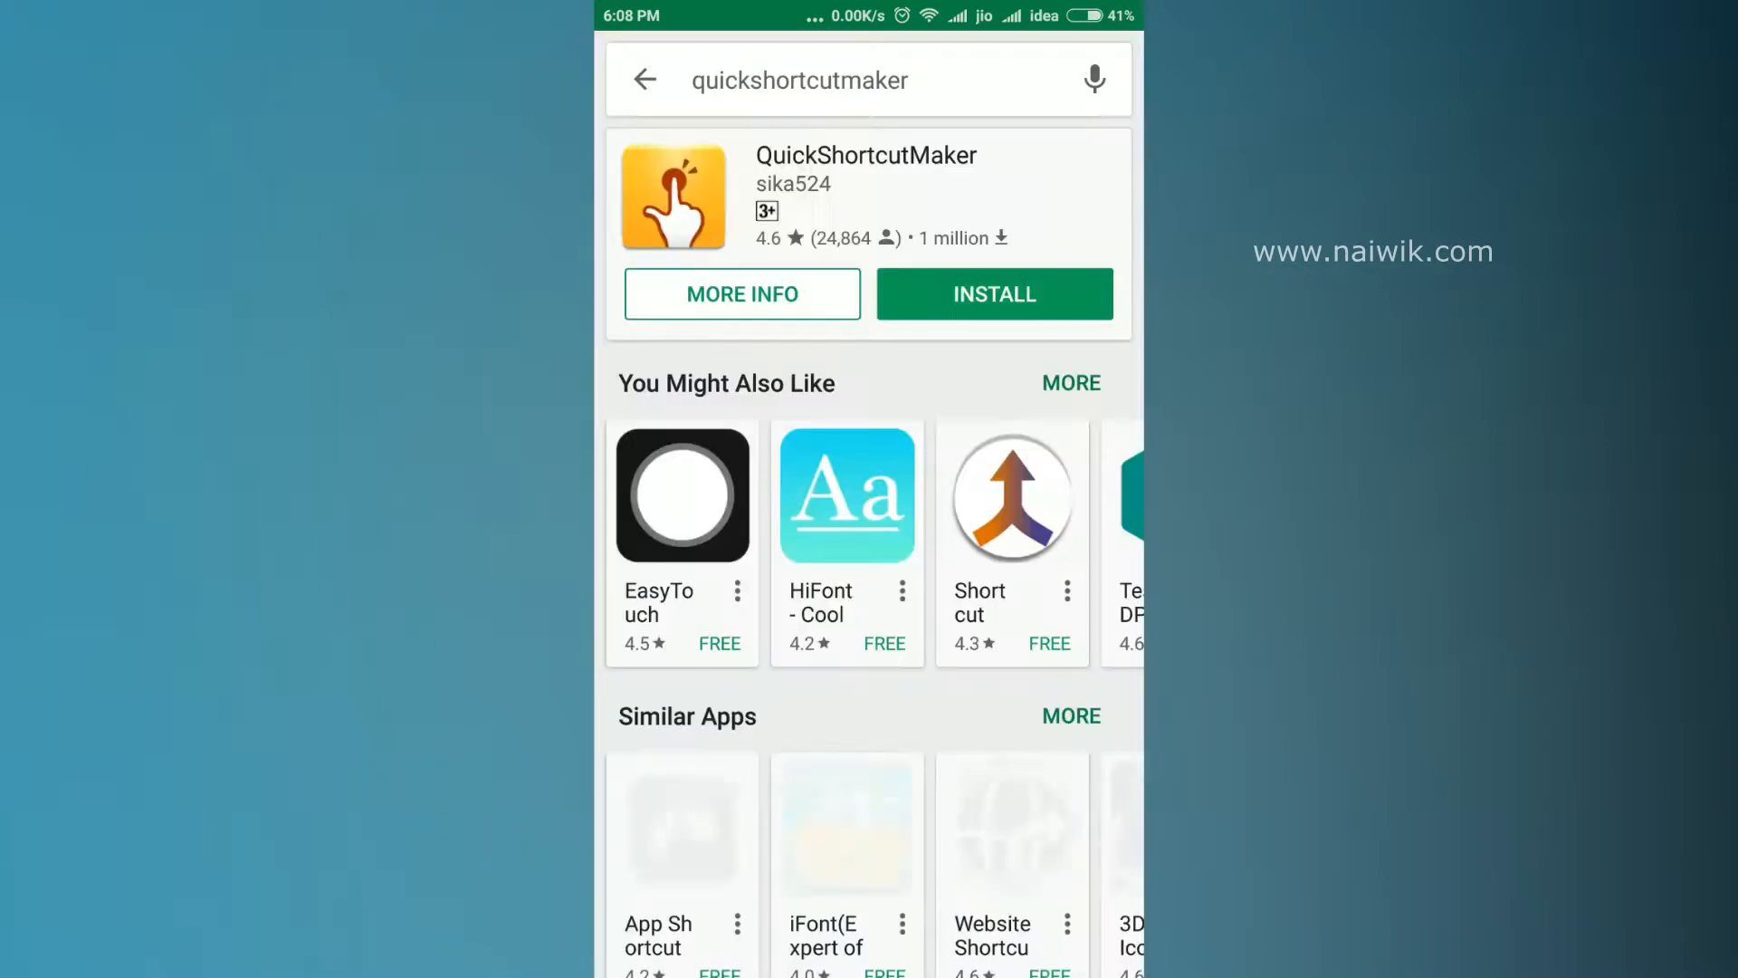
pyautogui.click(993, 293)
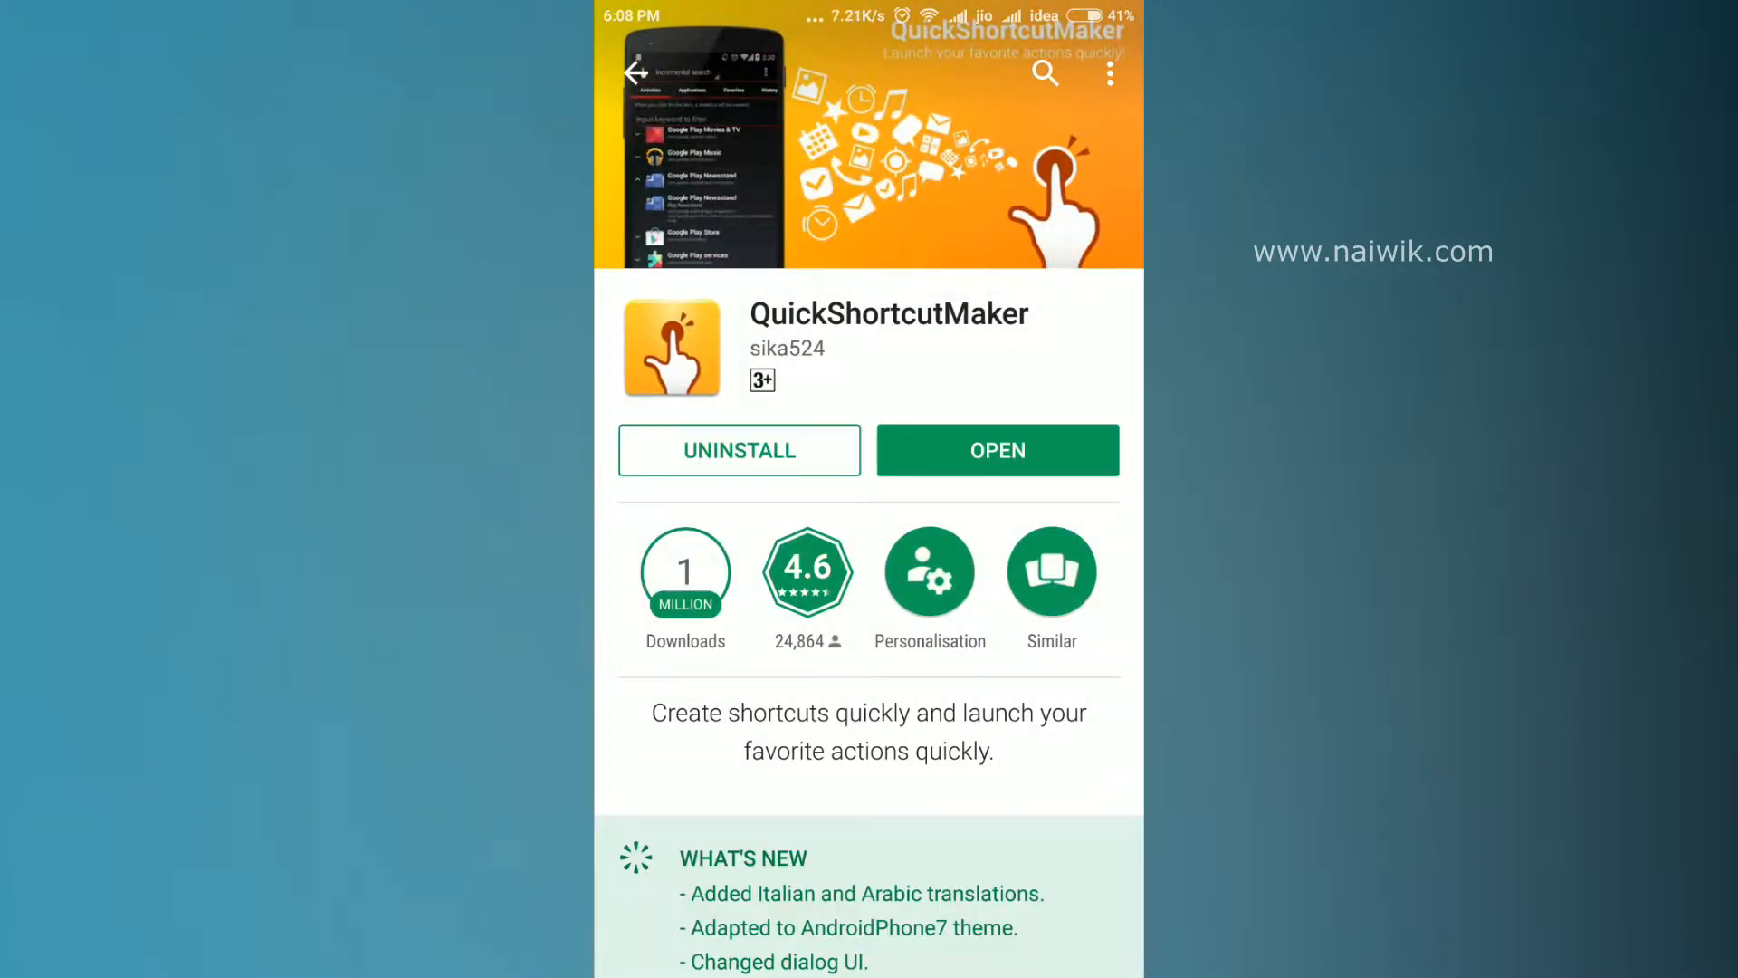
pyautogui.click(994, 450)
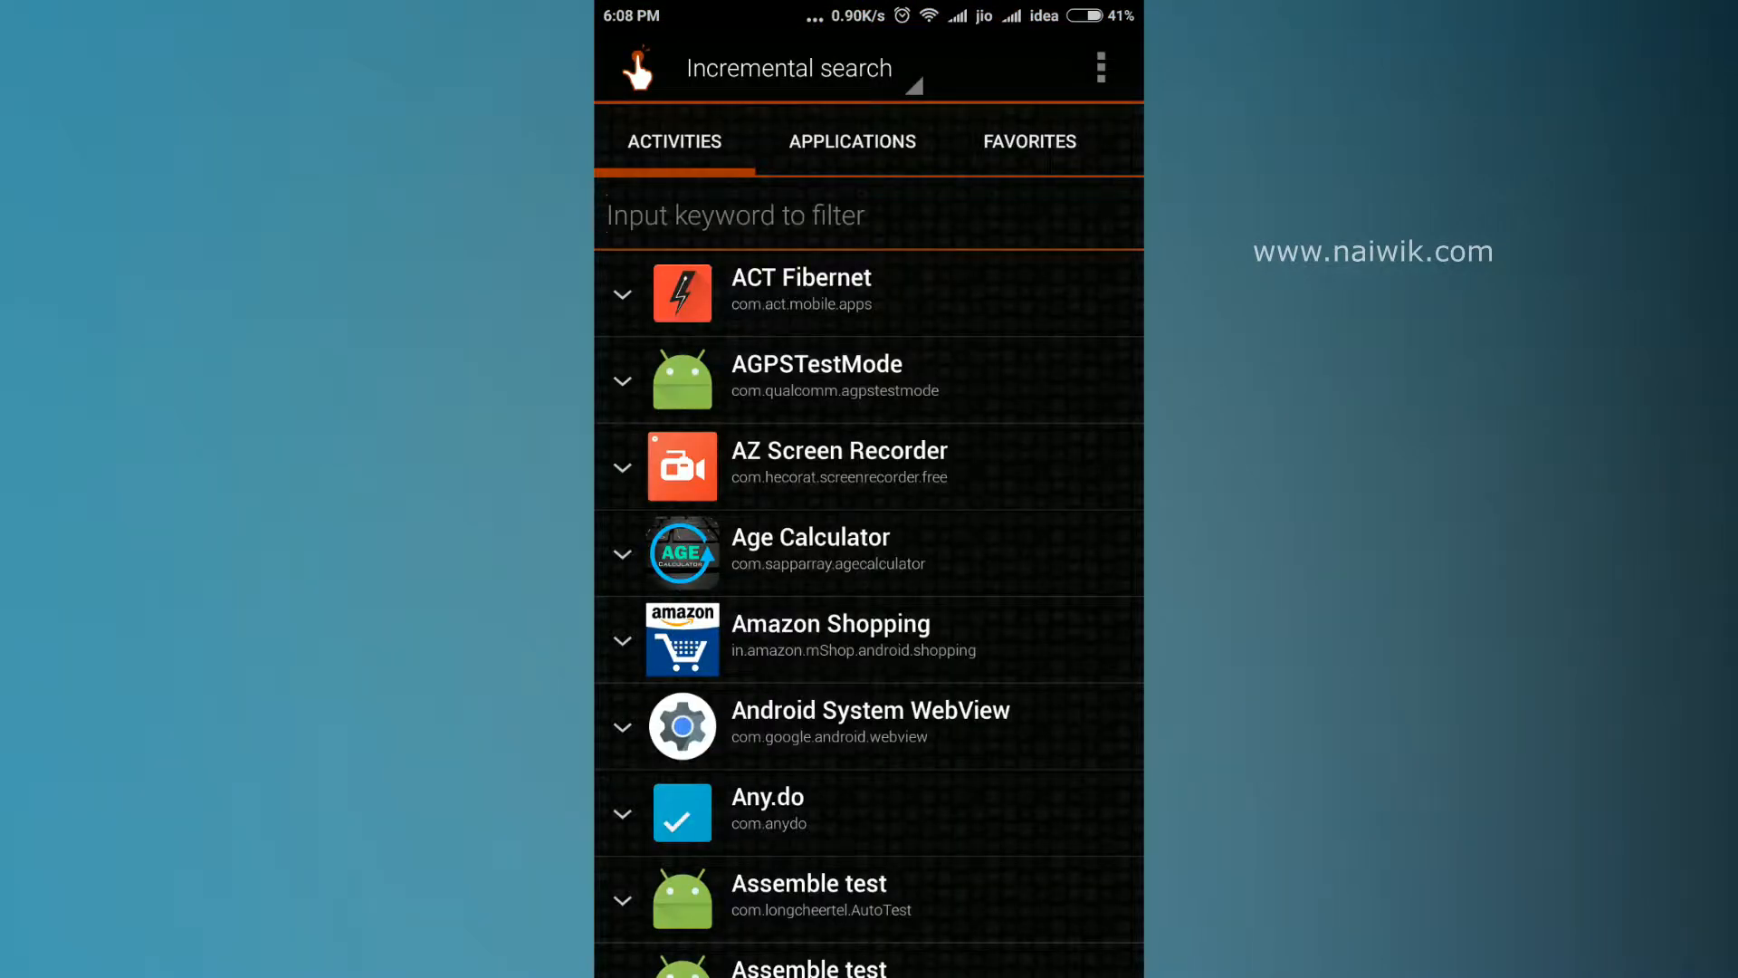
# Scroll the QuickShortcutMaker Activities list down to the Settings entries.
pyautogui.scroll(-3)
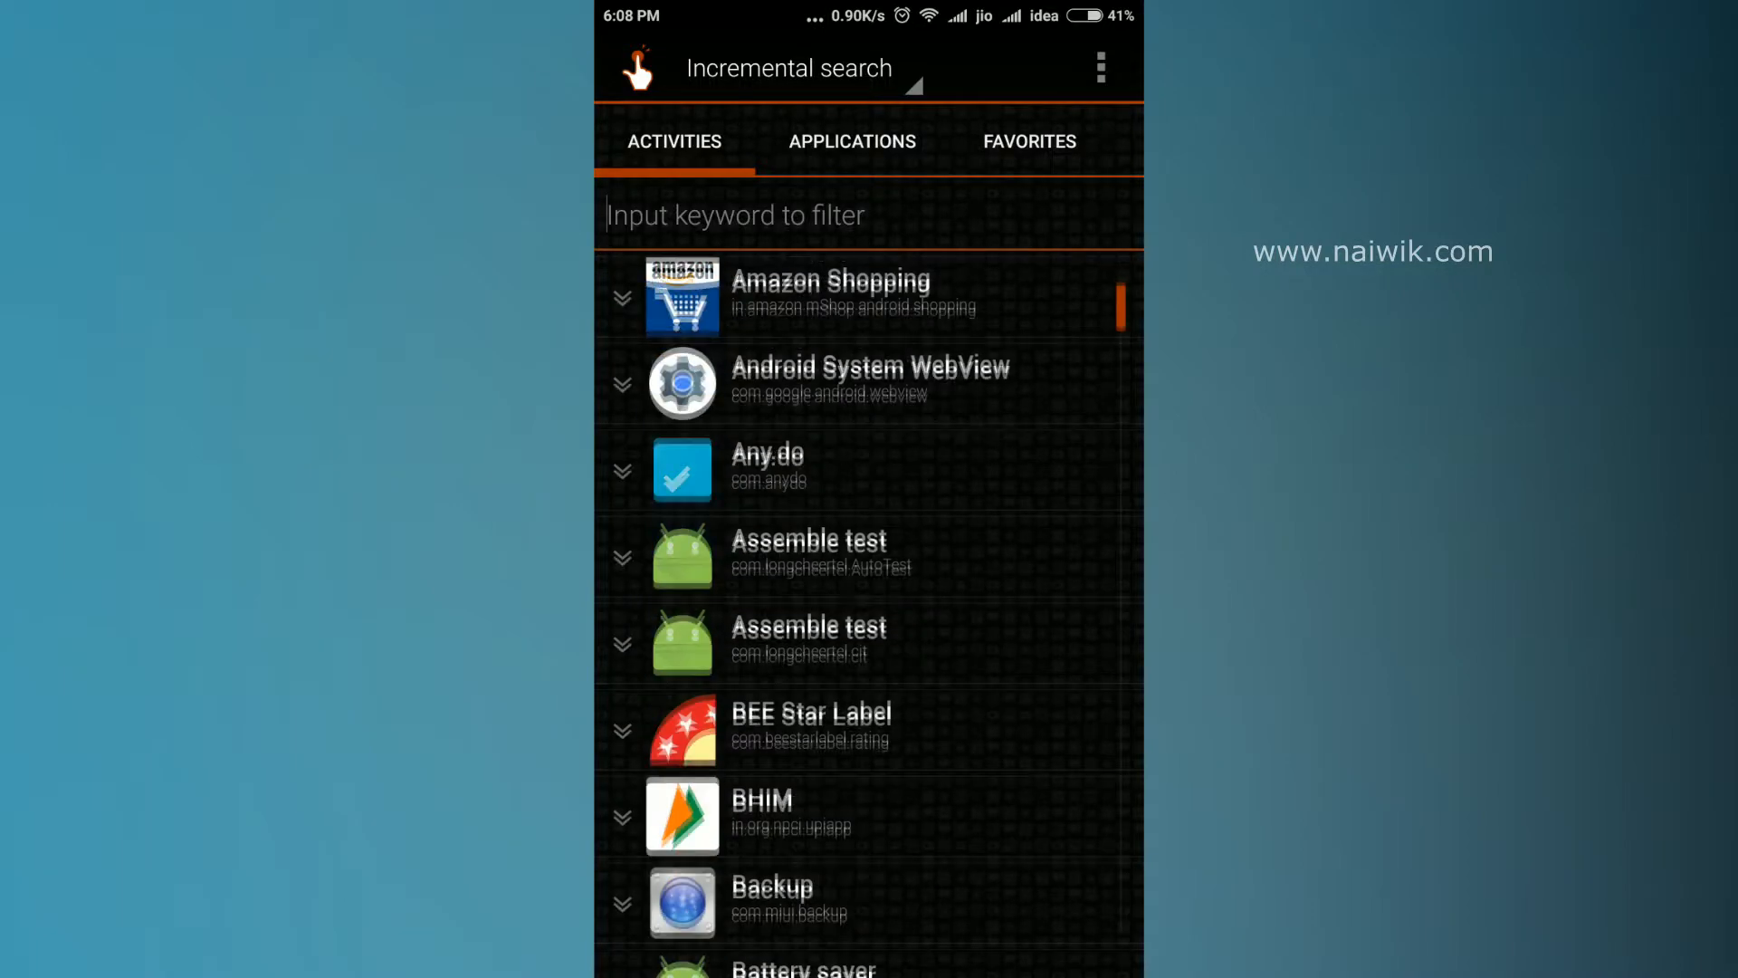
pyautogui.scroll(-3)
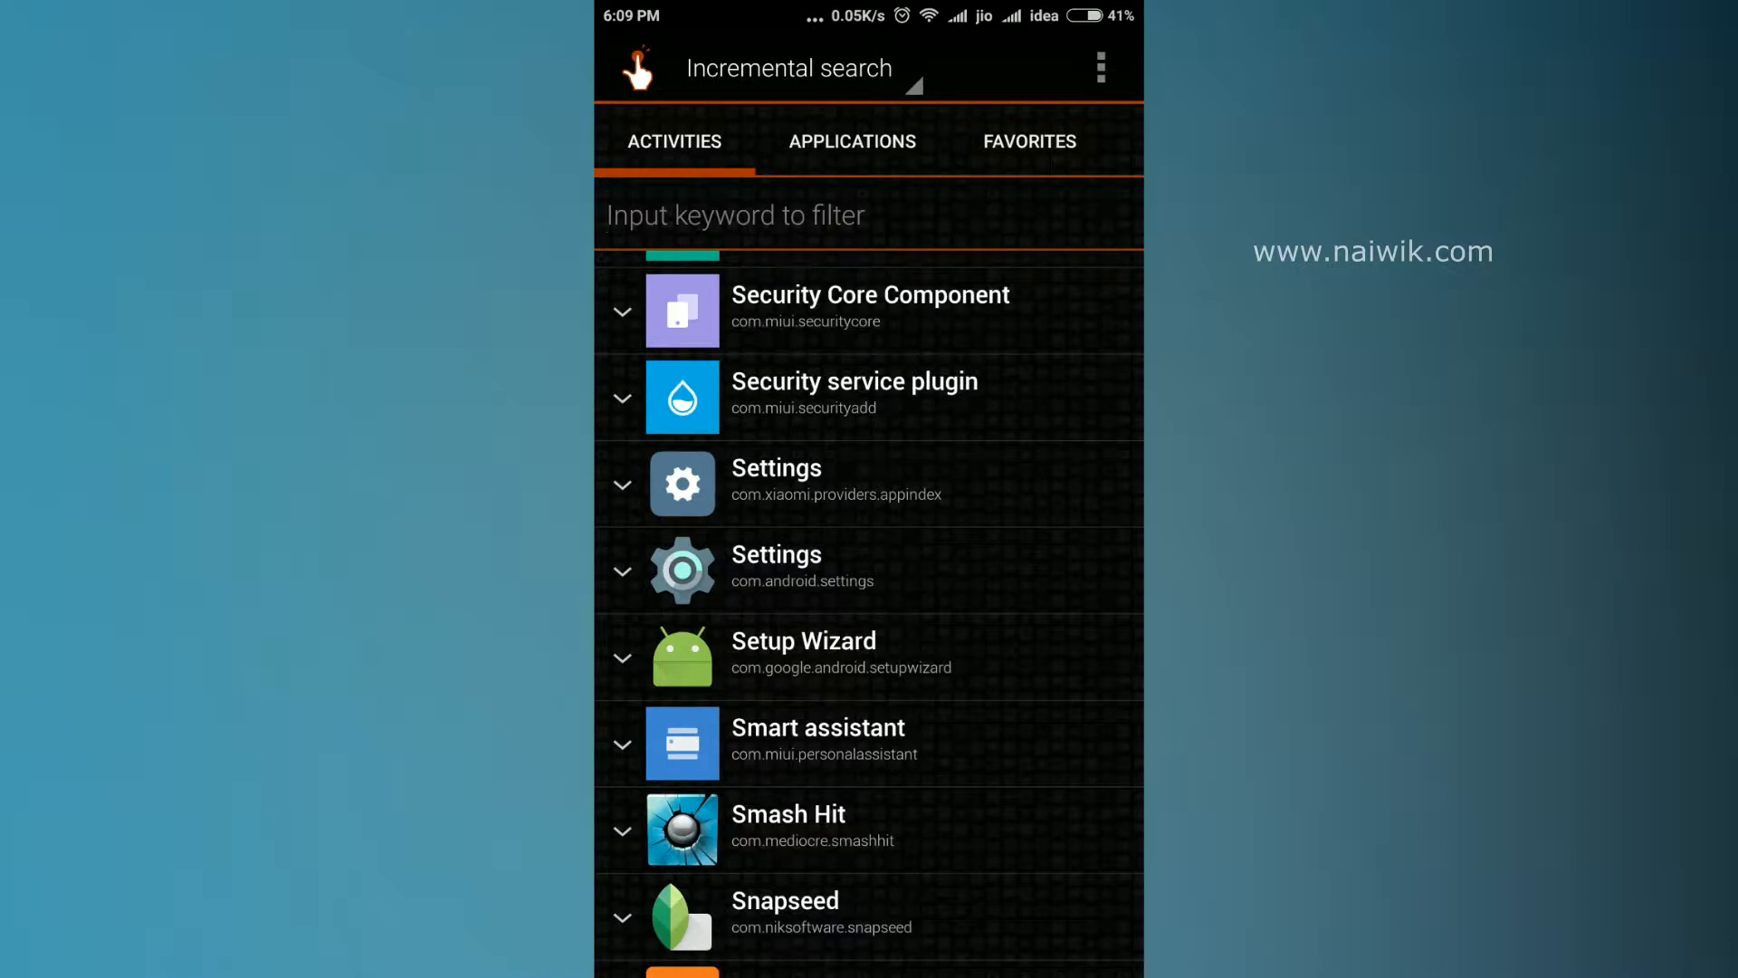
pyautogui.click(735, 213)
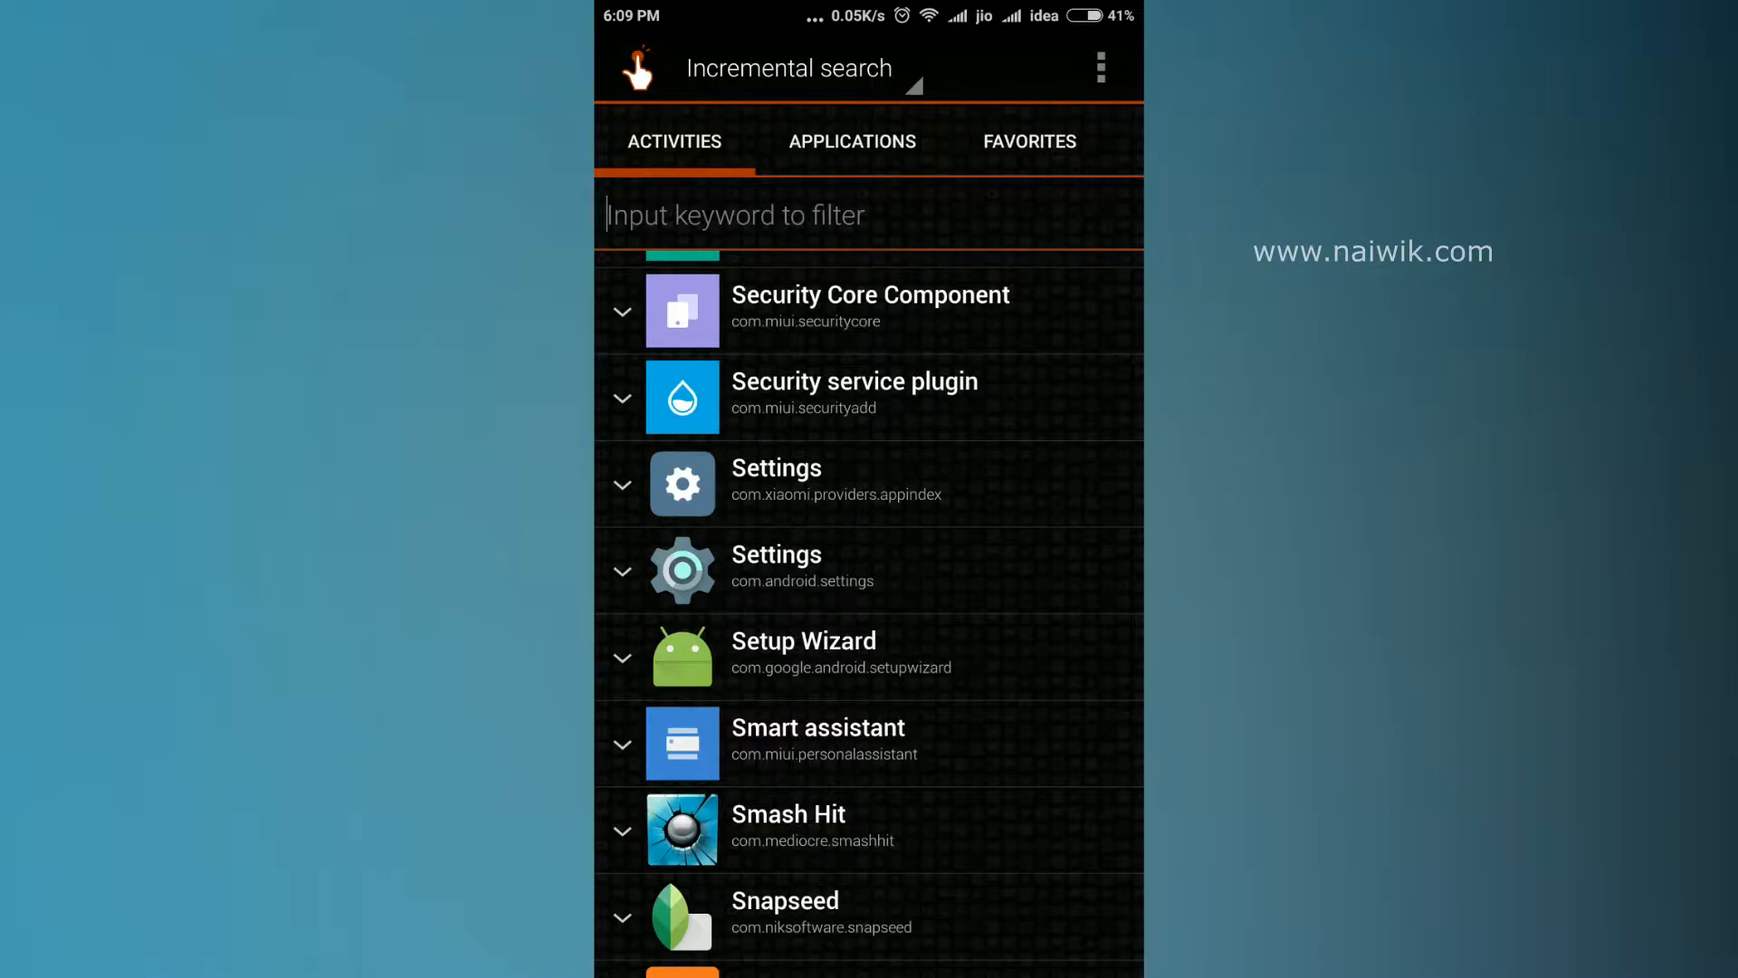
# Expand com.android.settings and scroll through its activities to the wanted one.
pyautogui.click(623, 574)
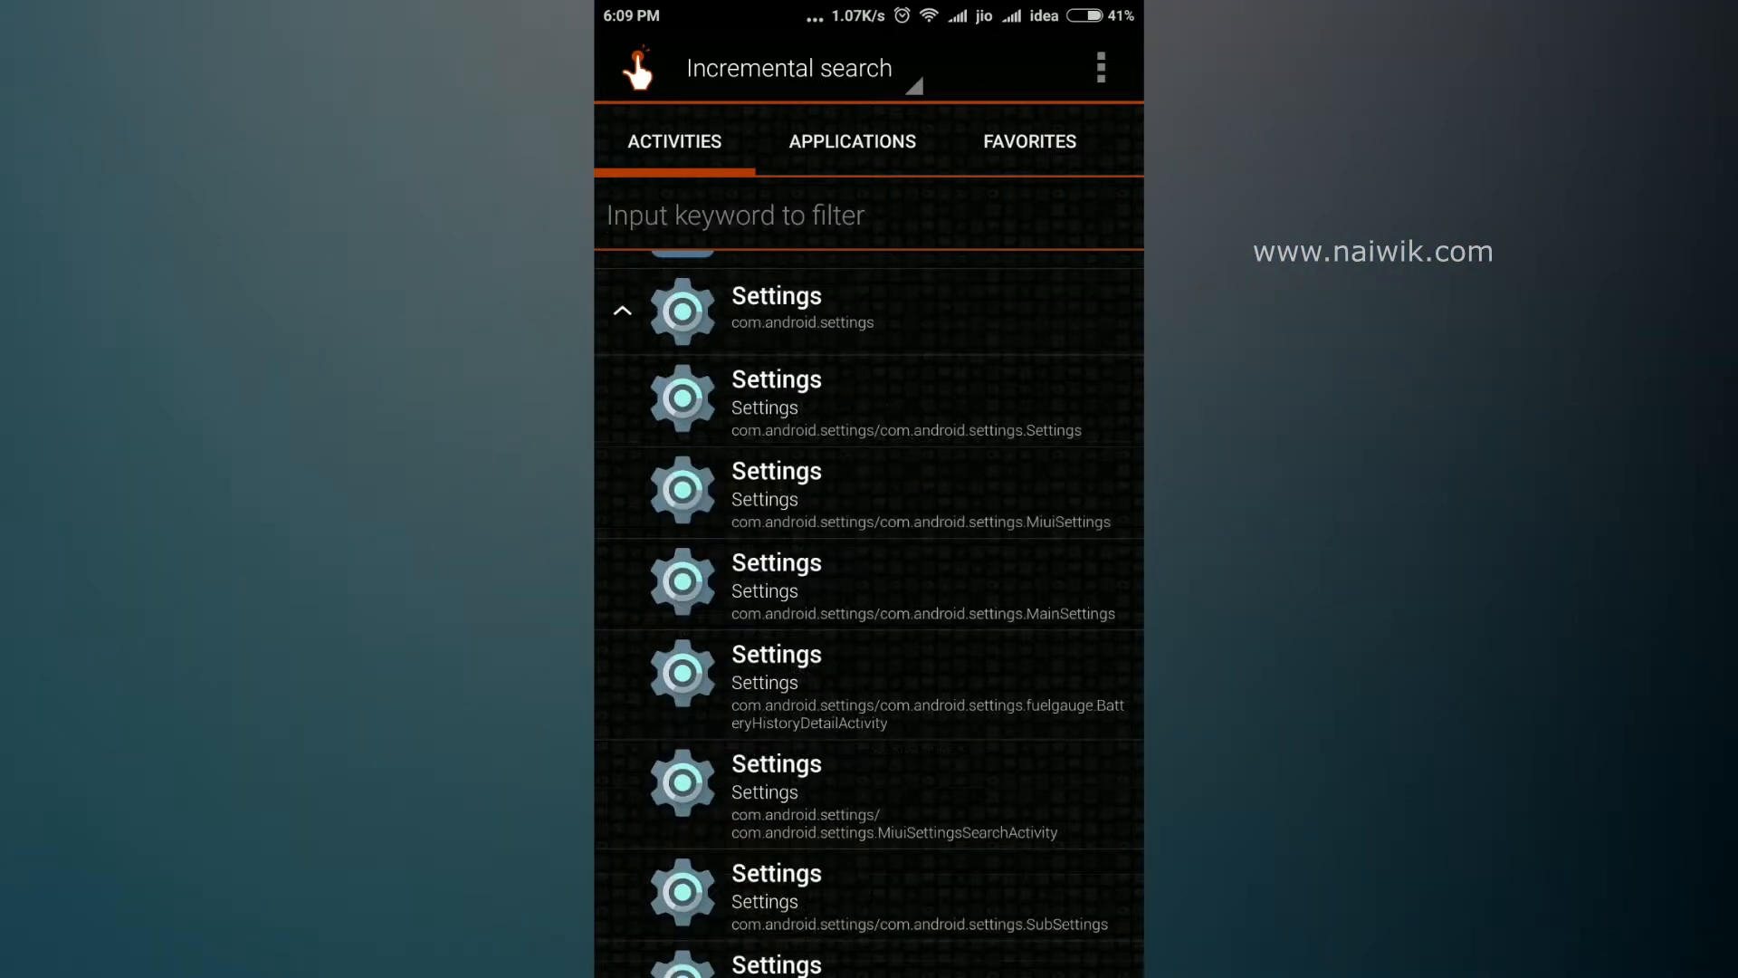
pyautogui.scroll(-3)
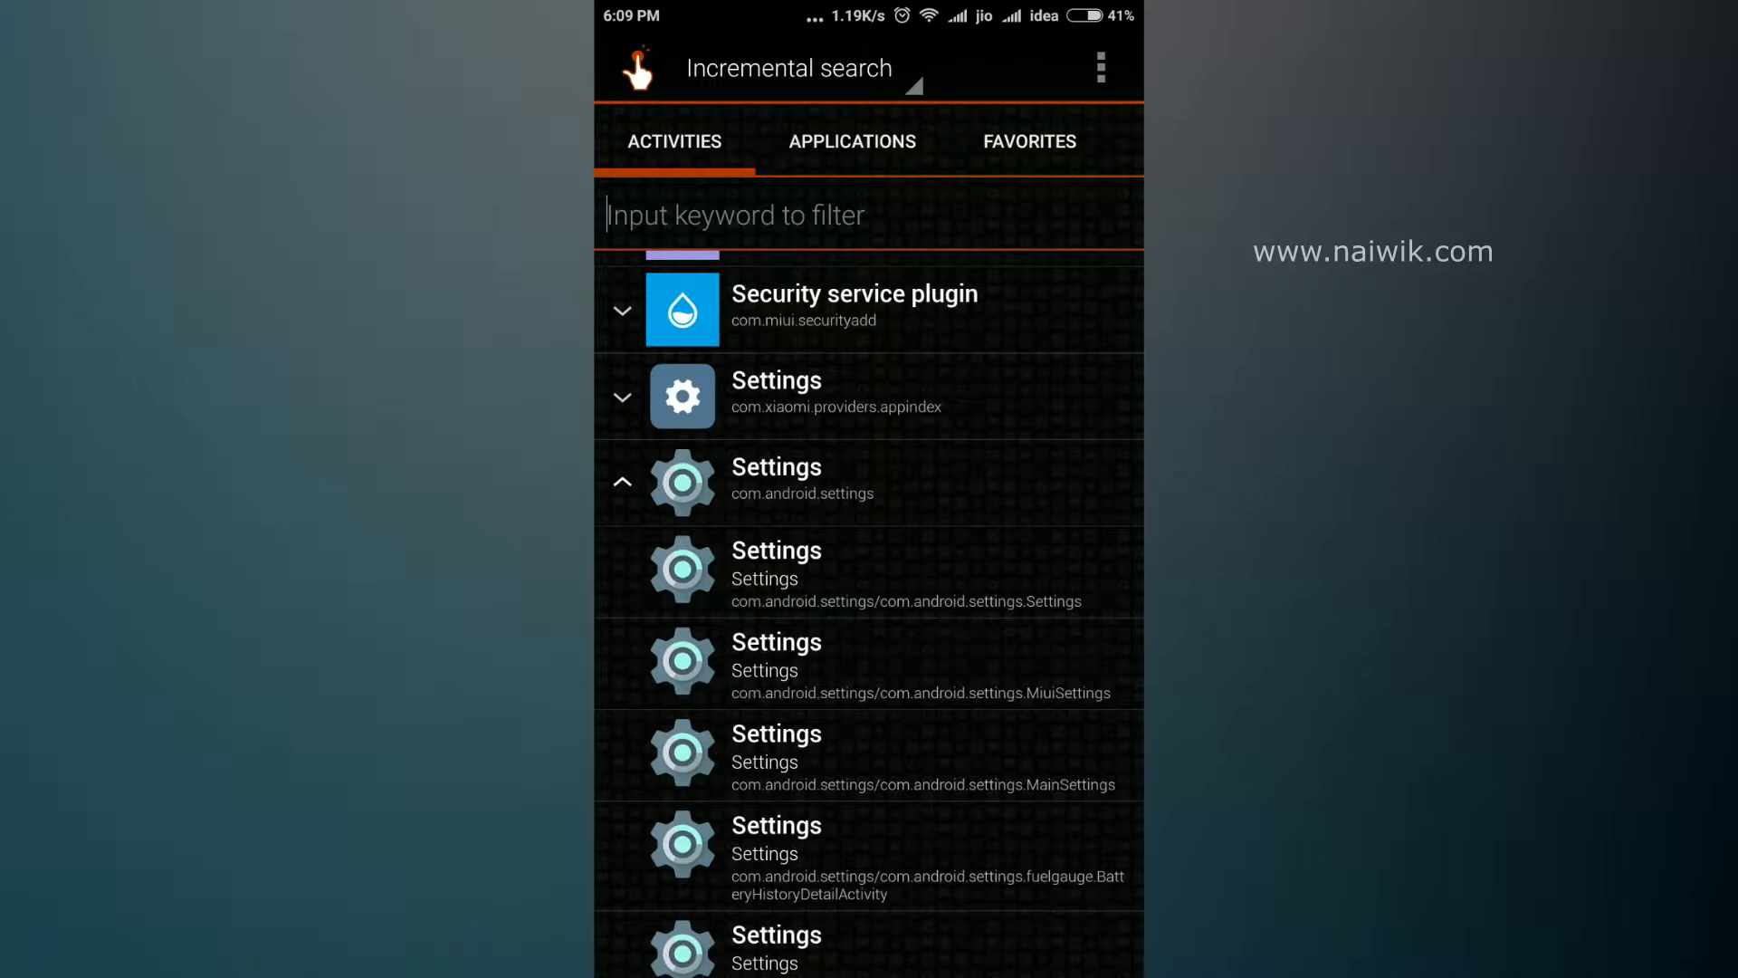
pyautogui.scroll(-3)
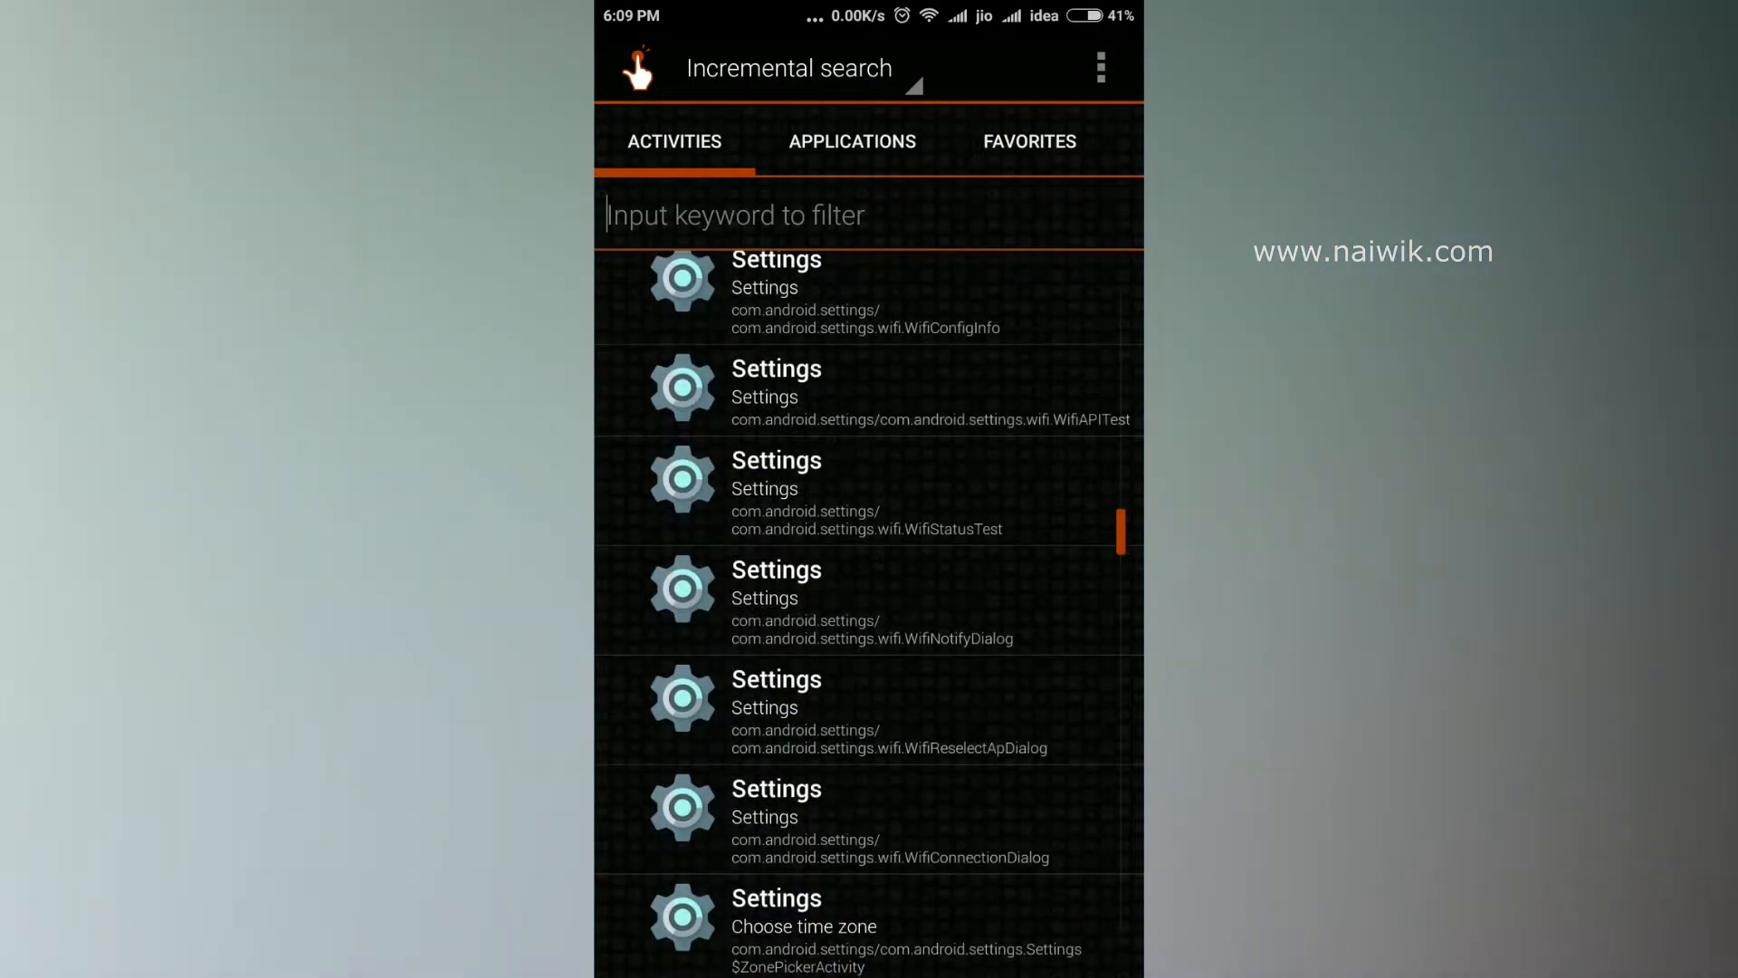
pyautogui.scroll(-3)
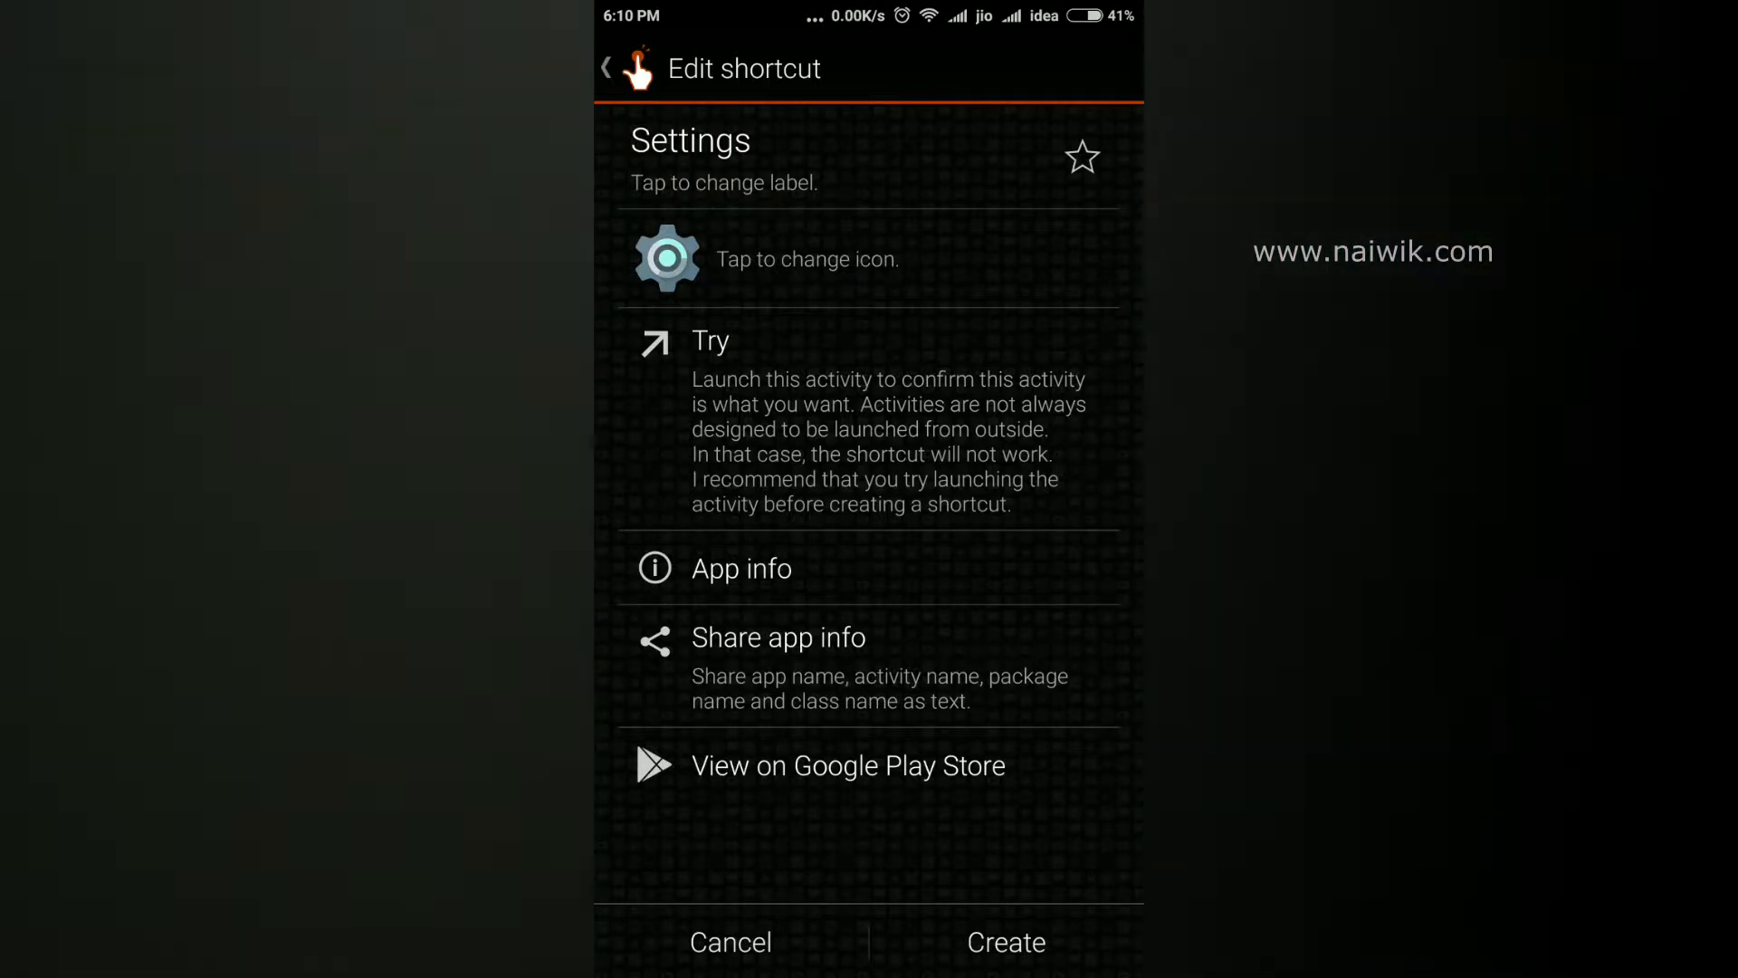
# Create the Settings activity shortcut and decline the rating prompt with No thanks.
pyautogui.click(1006, 942)
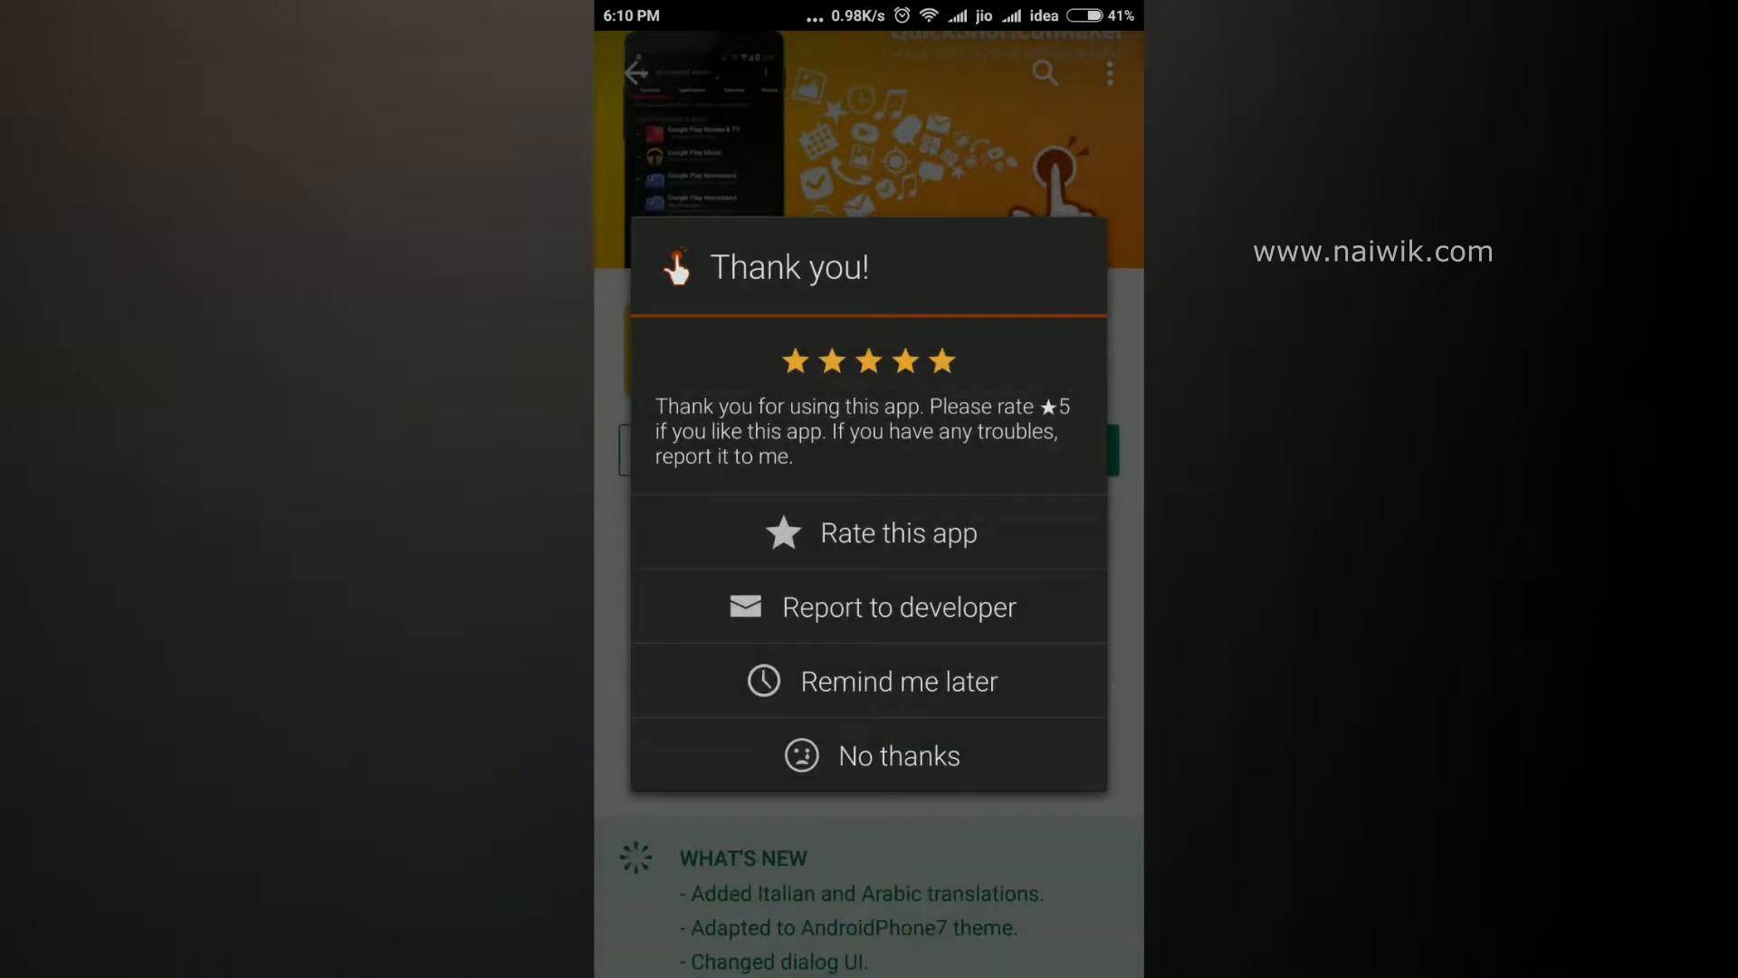
pyautogui.click(871, 755)
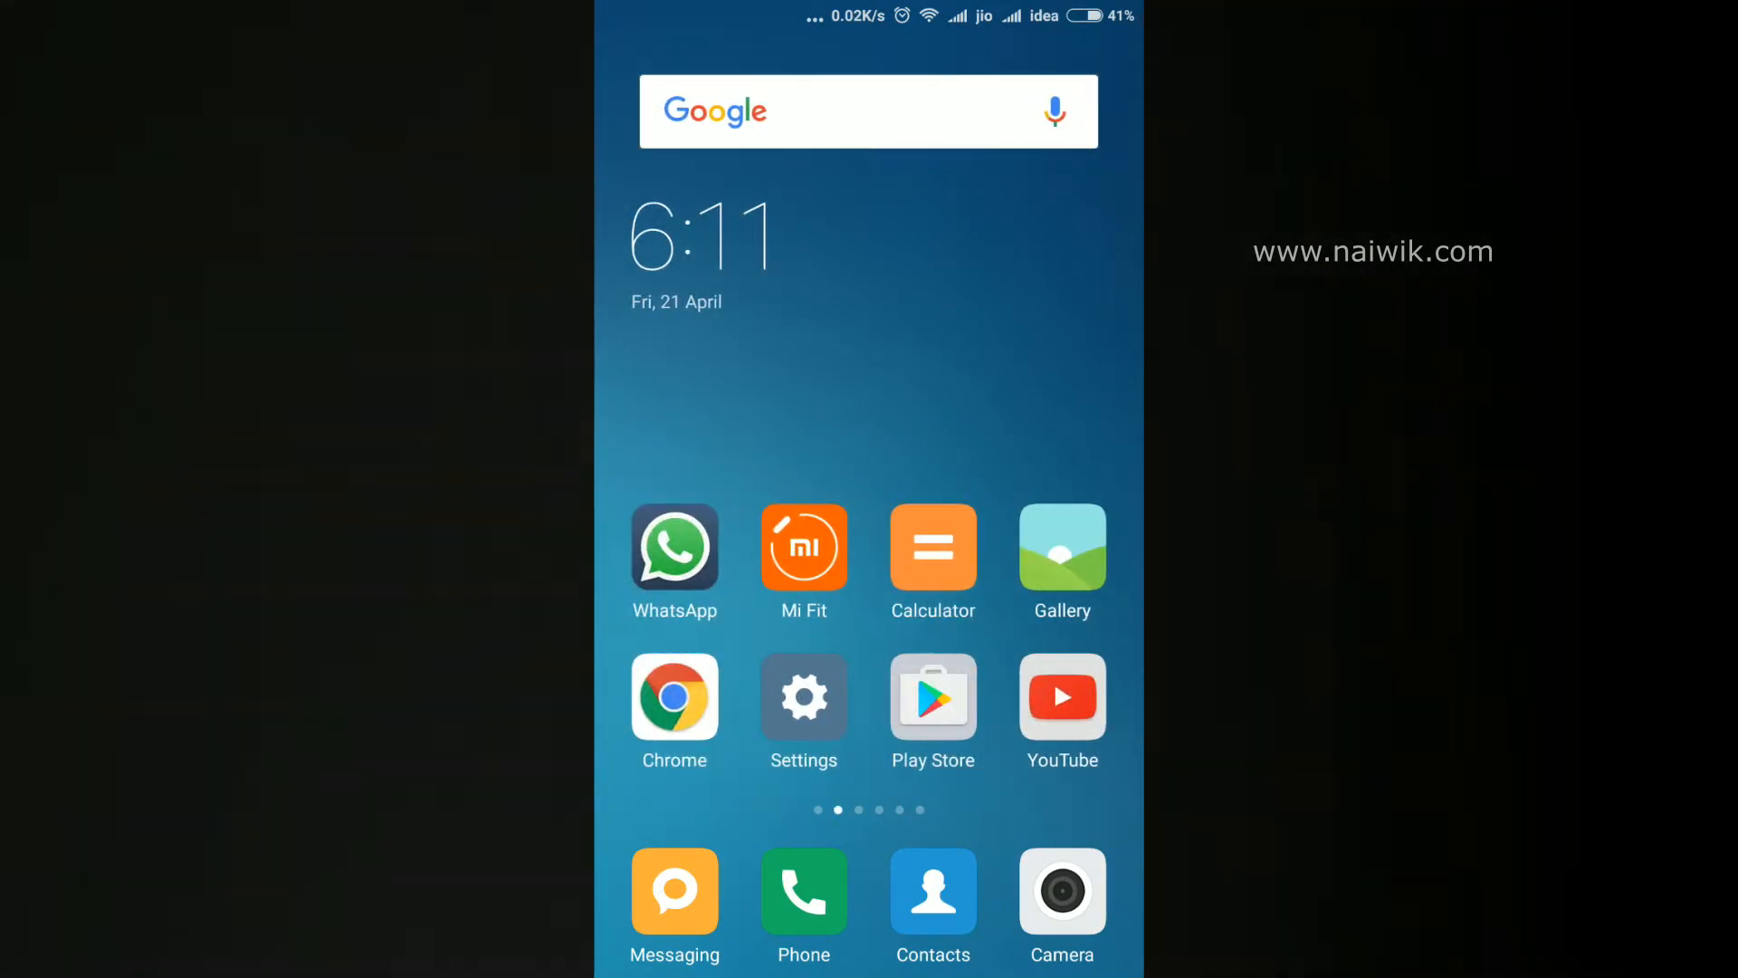
# Launch the new shortcut and scroll All apps down to the Google Play entries.
pyautogui.hscroll(-3)
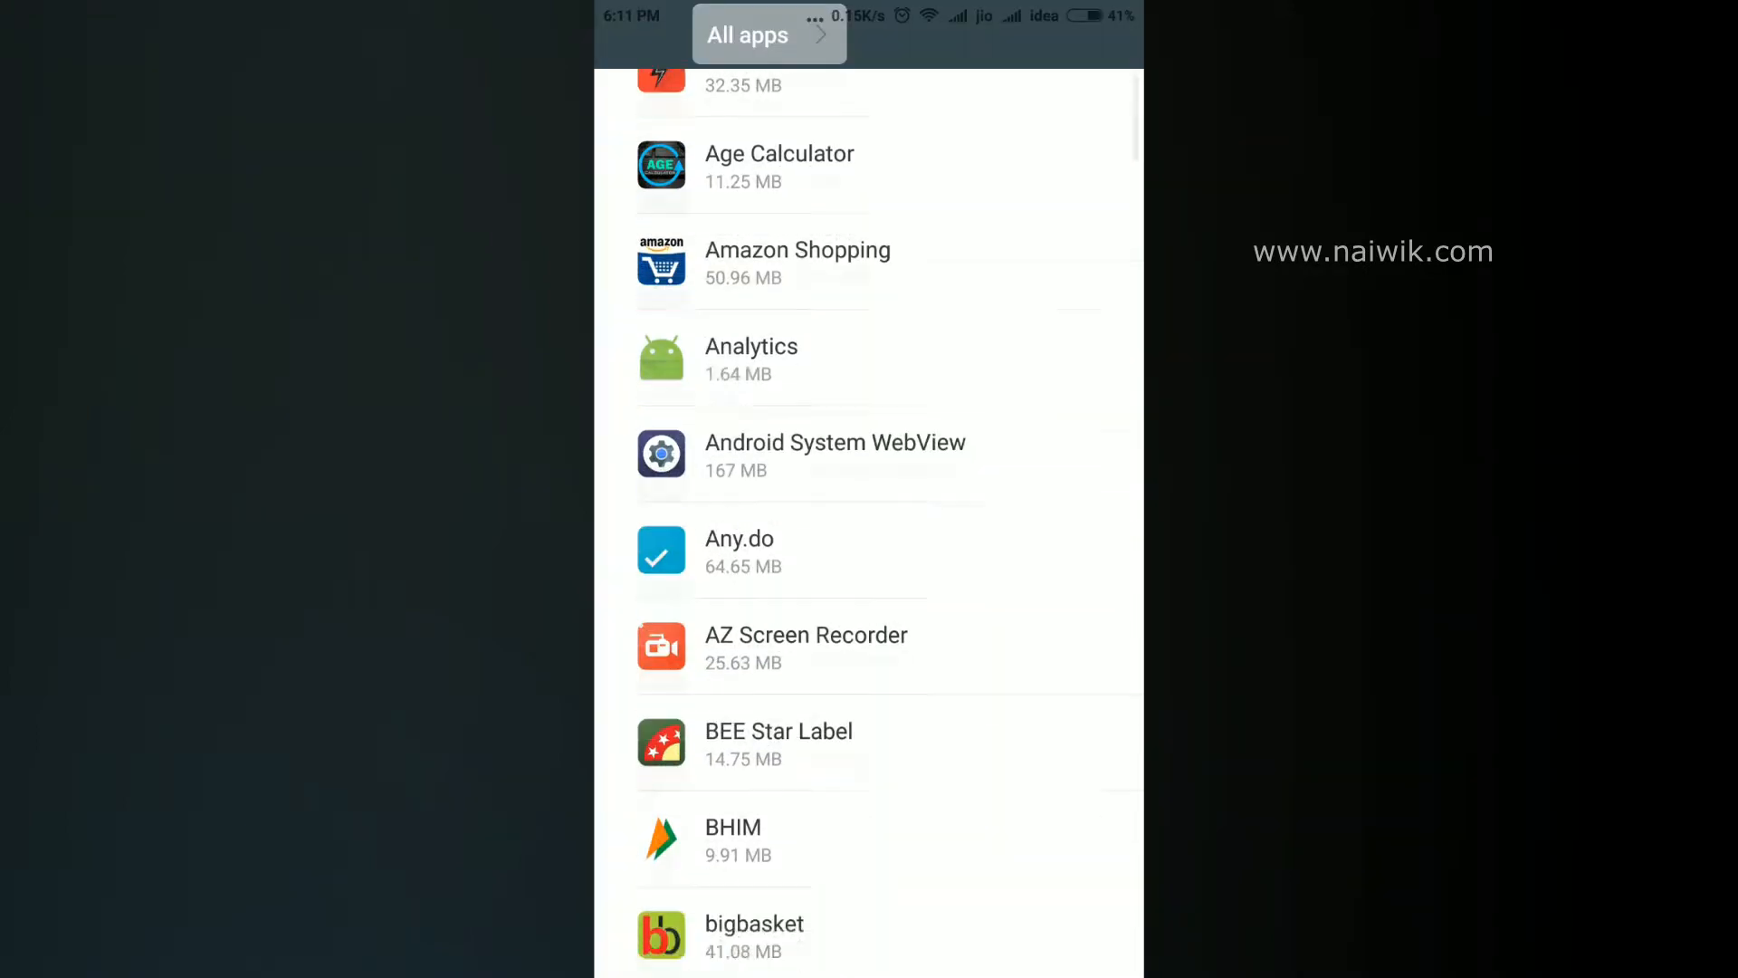
pyautogui.scroll(-3)
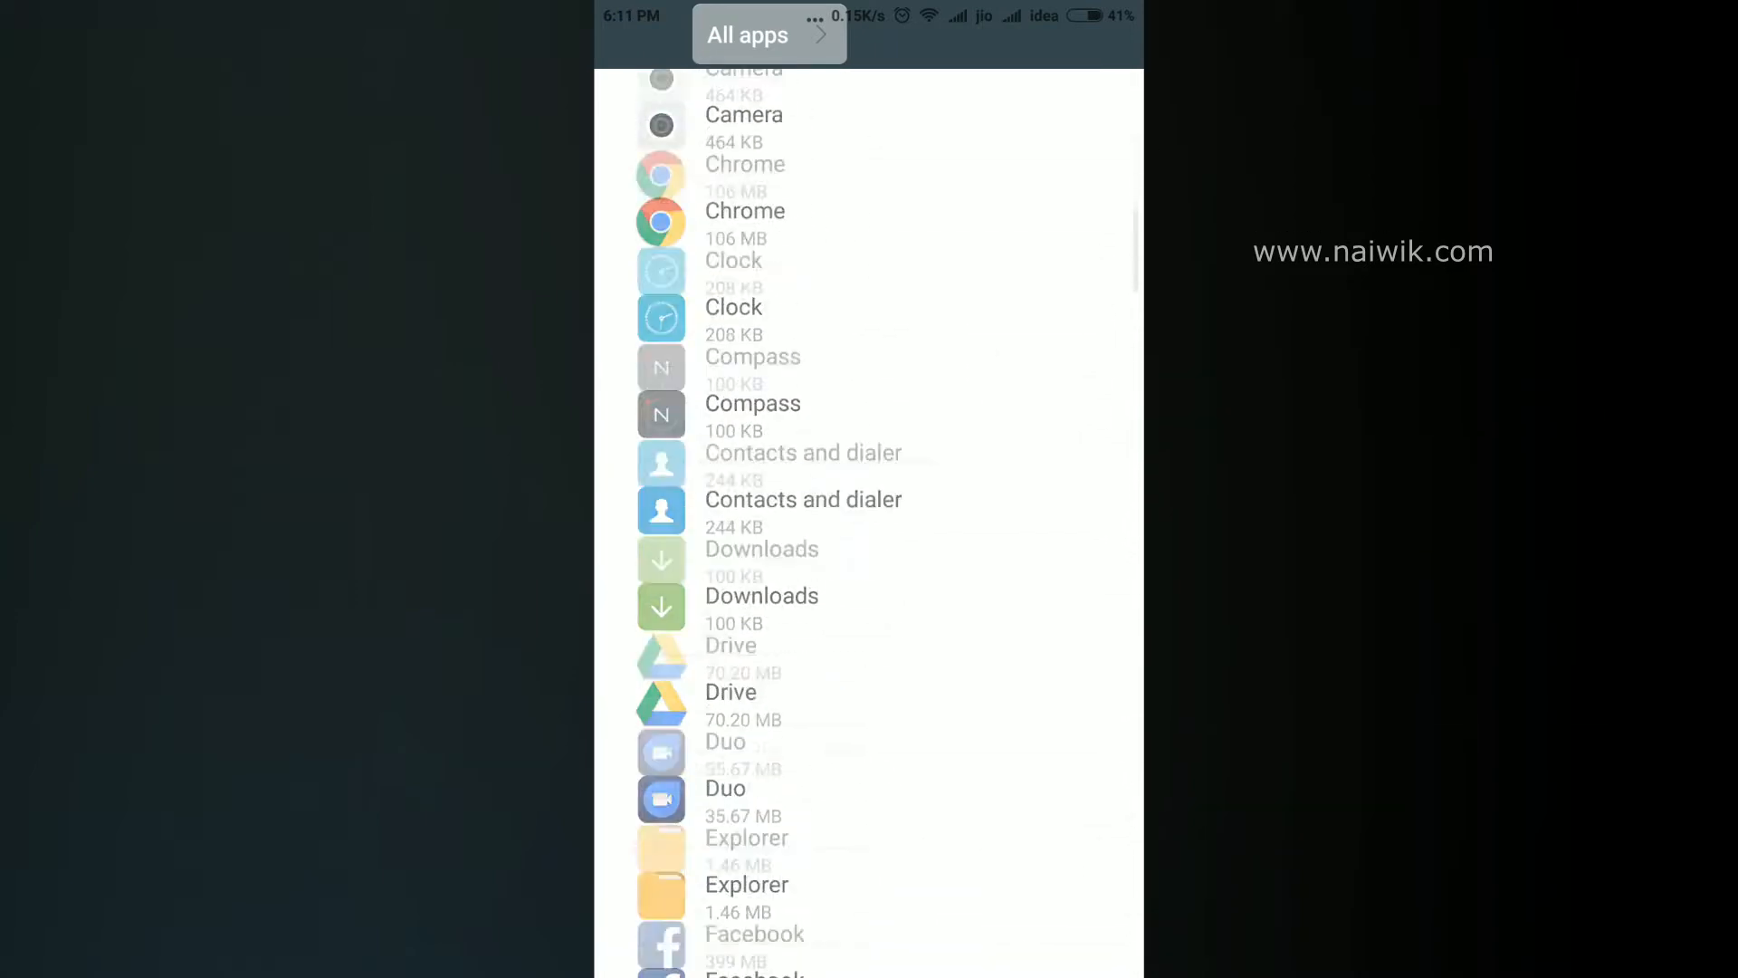
pyautogui.scroll(-3)
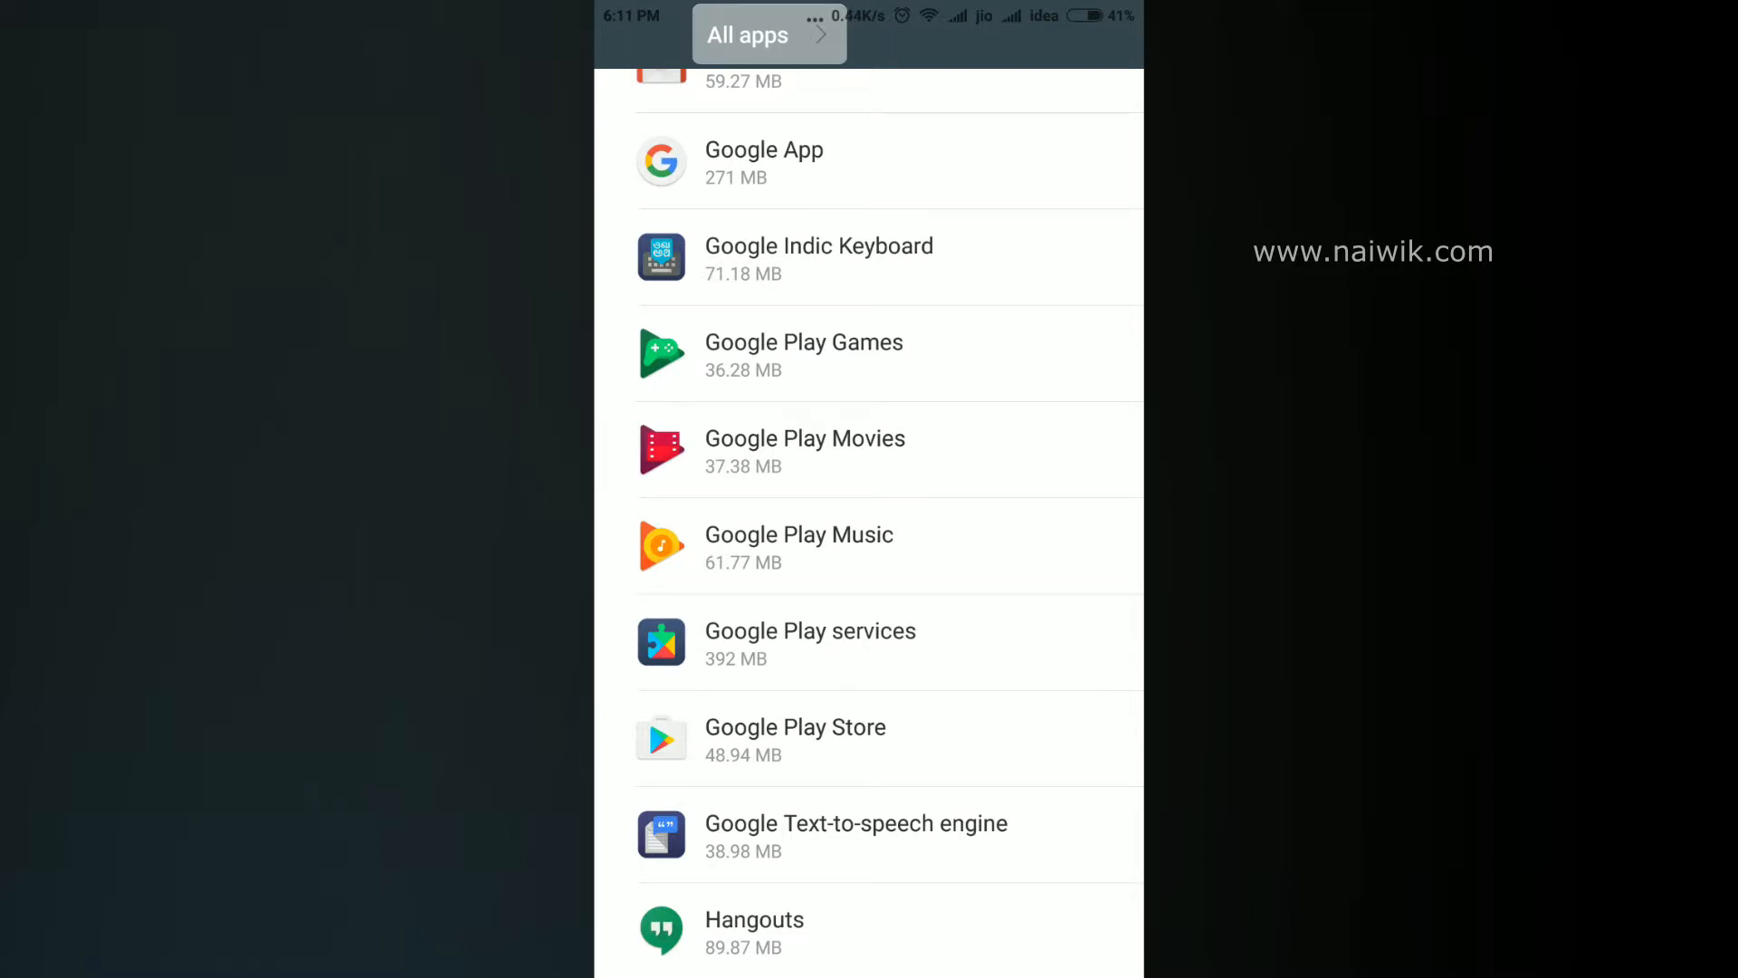
# Disable Google Play Music from its app info page and go back.
pyautogui.click(803, 449)
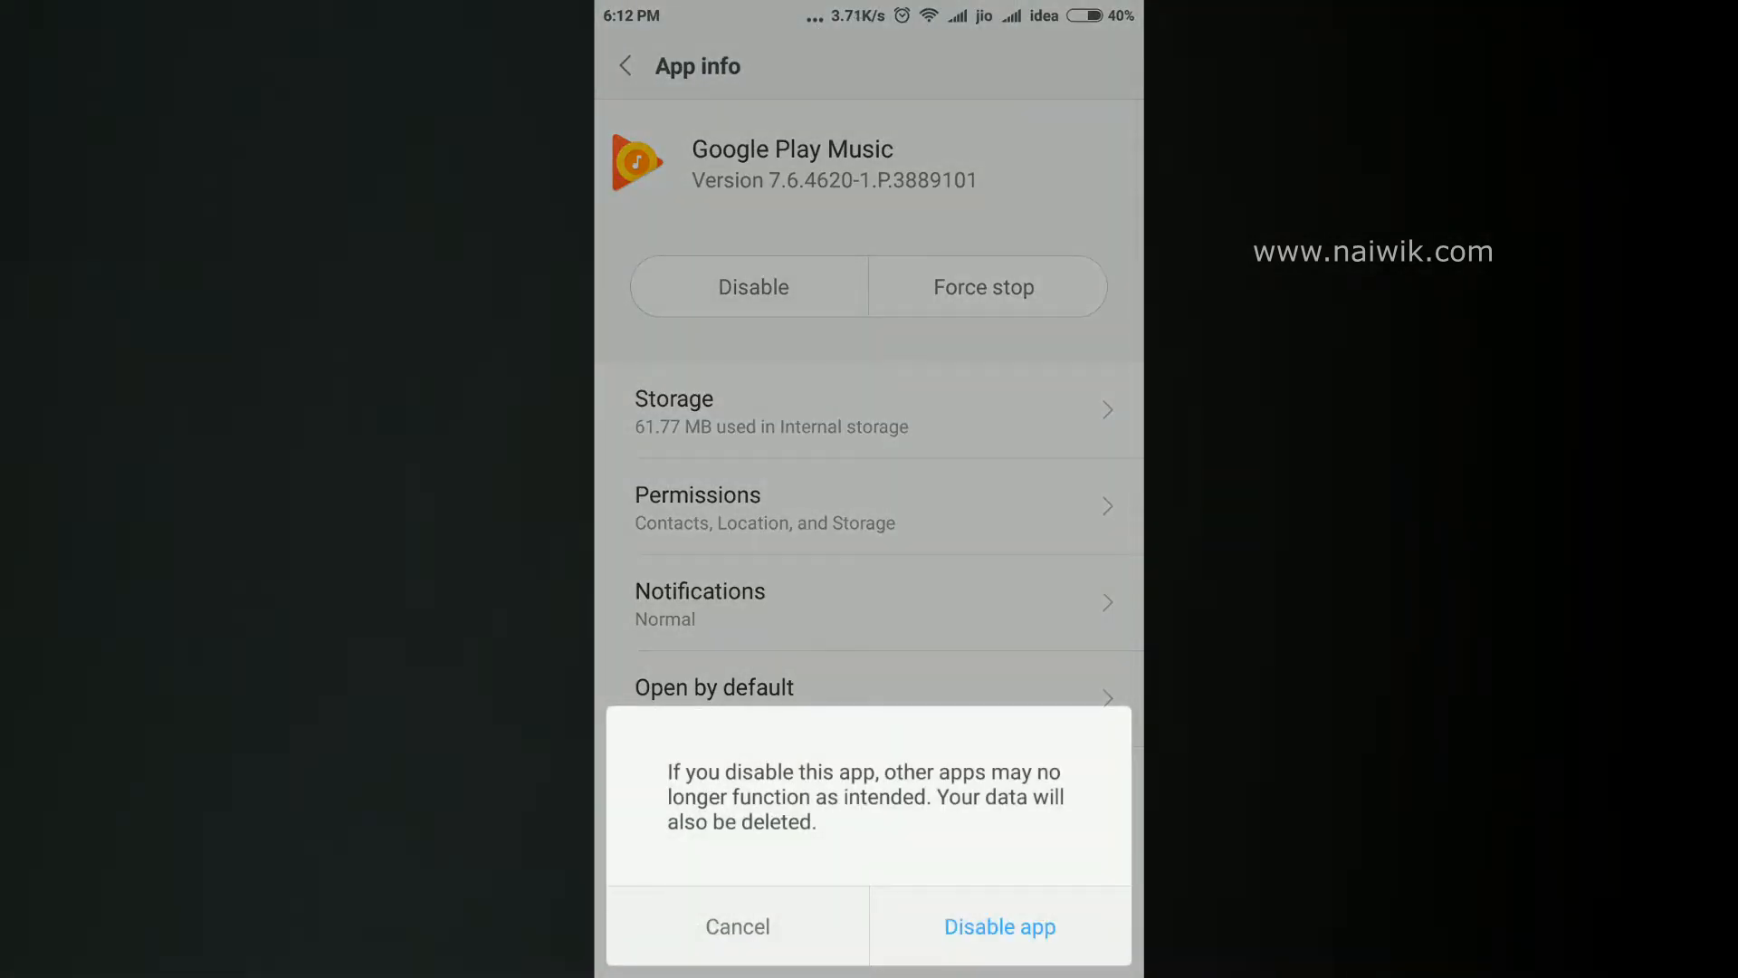
pyautogui.click(998, 925)
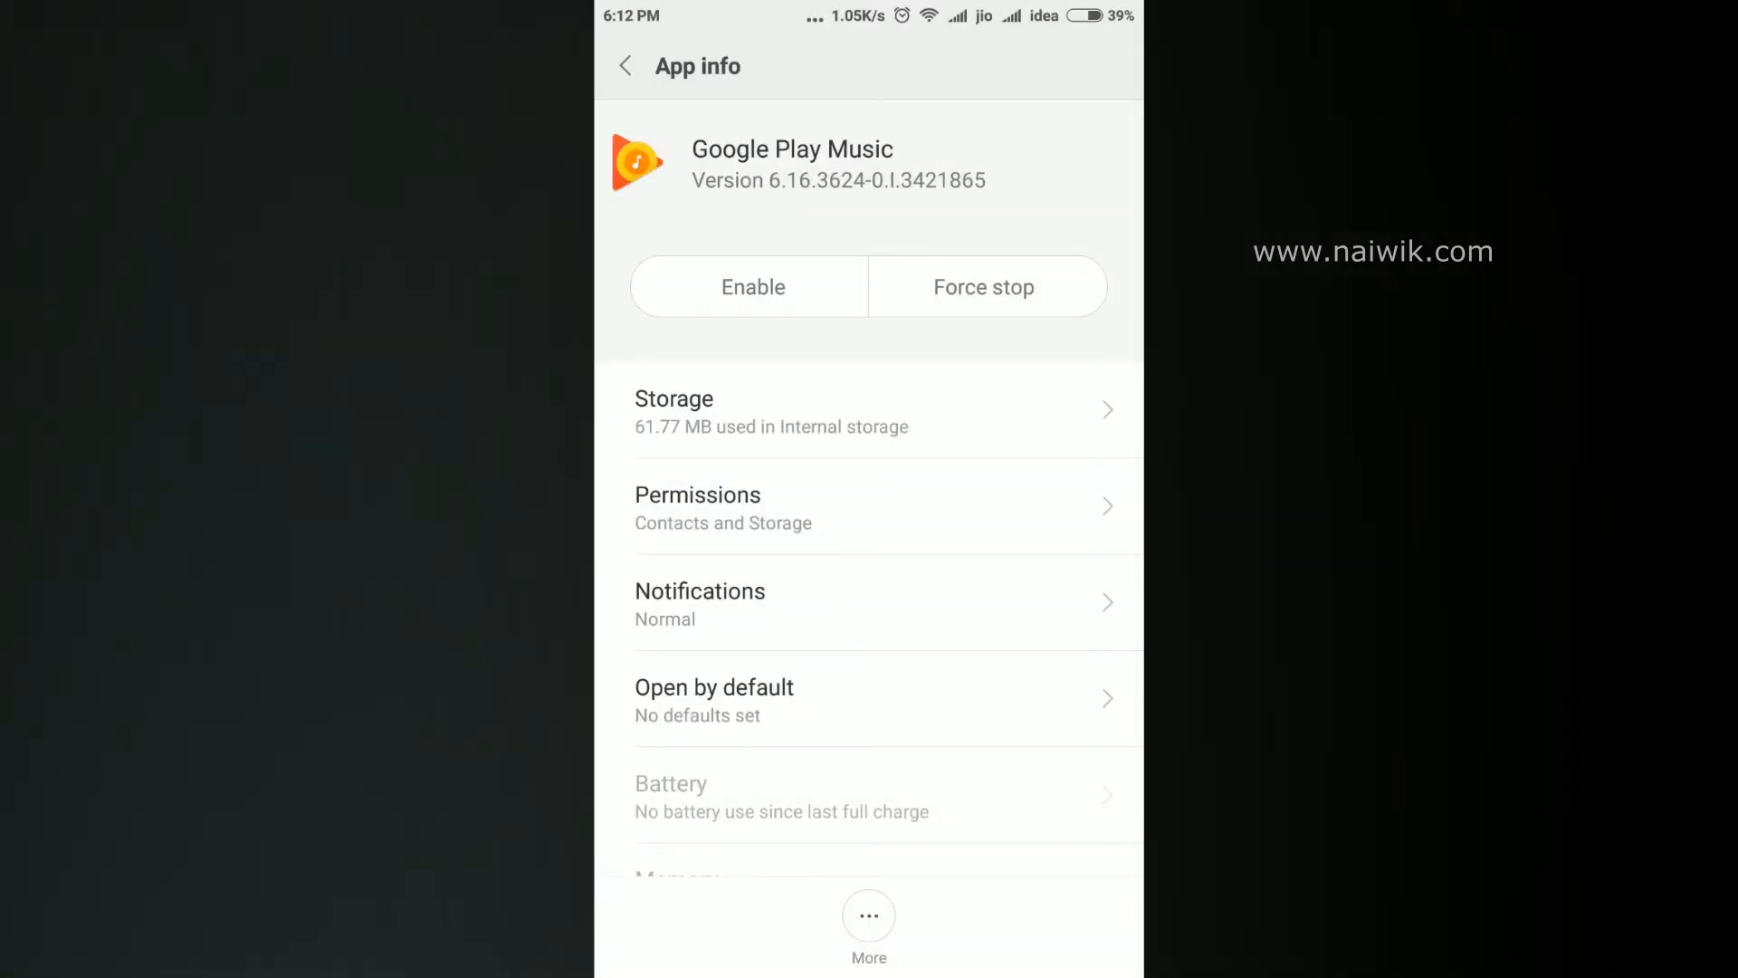
pyautogui.click(623, 65)
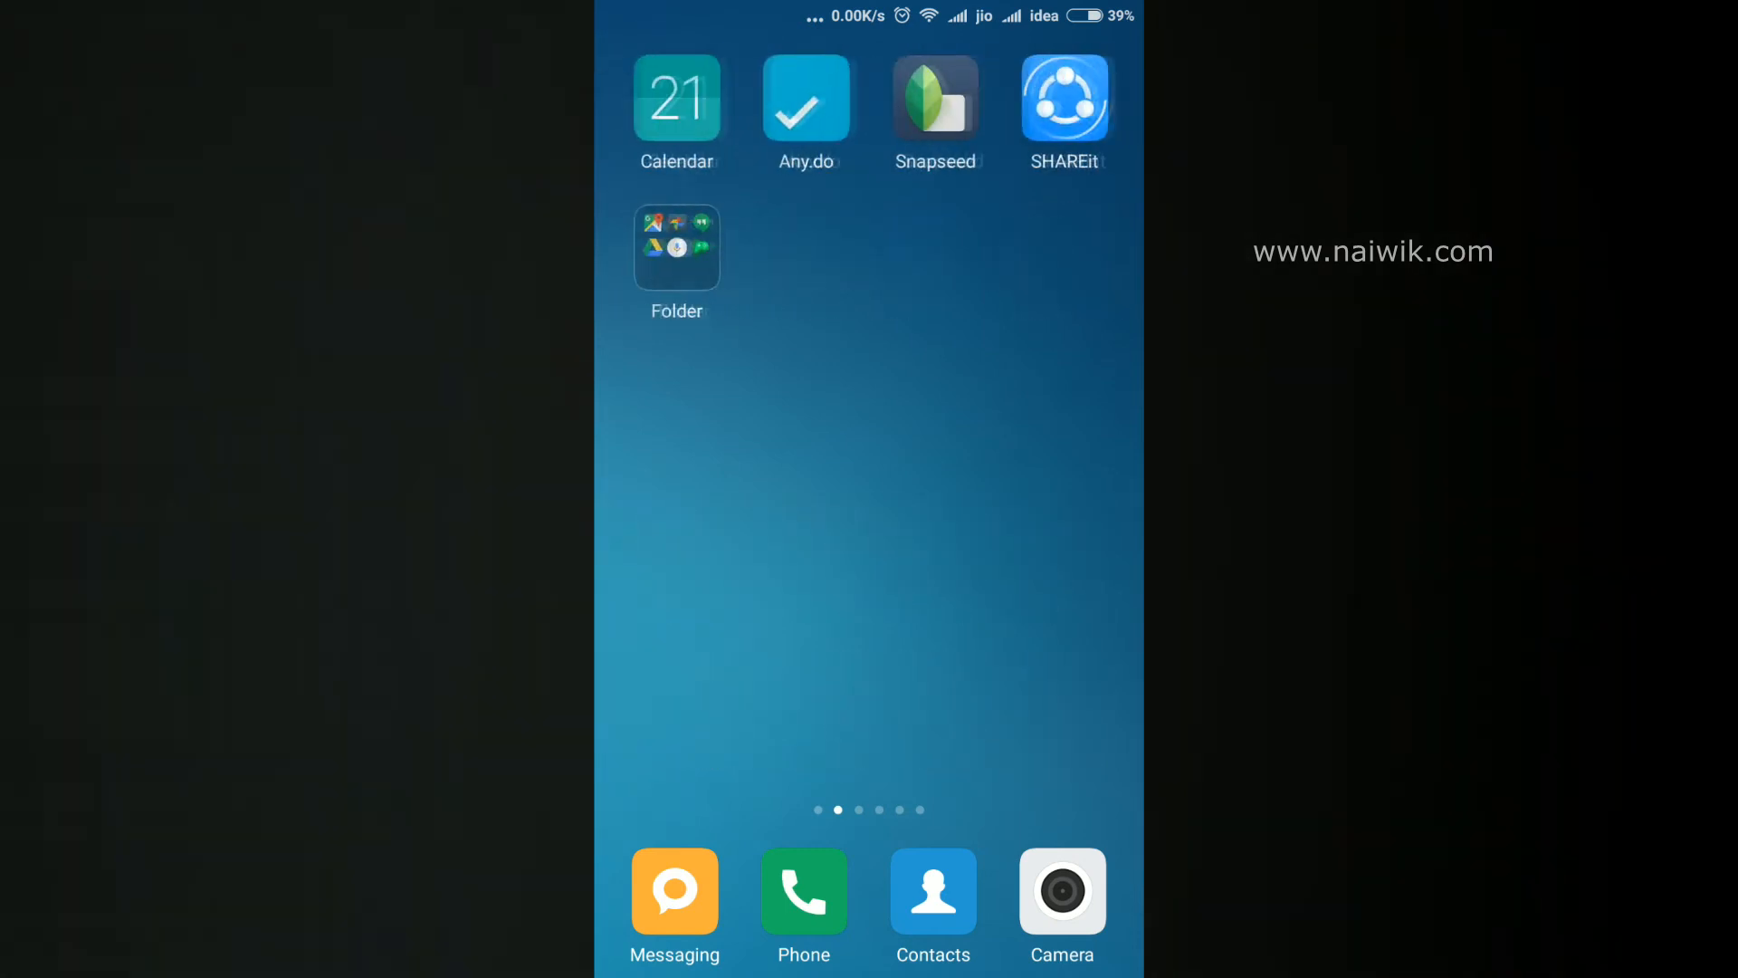
# Open the unnamed home screen folder to confirm Play Movies and Play Music are gone.
pyautogui.click(676, 247)
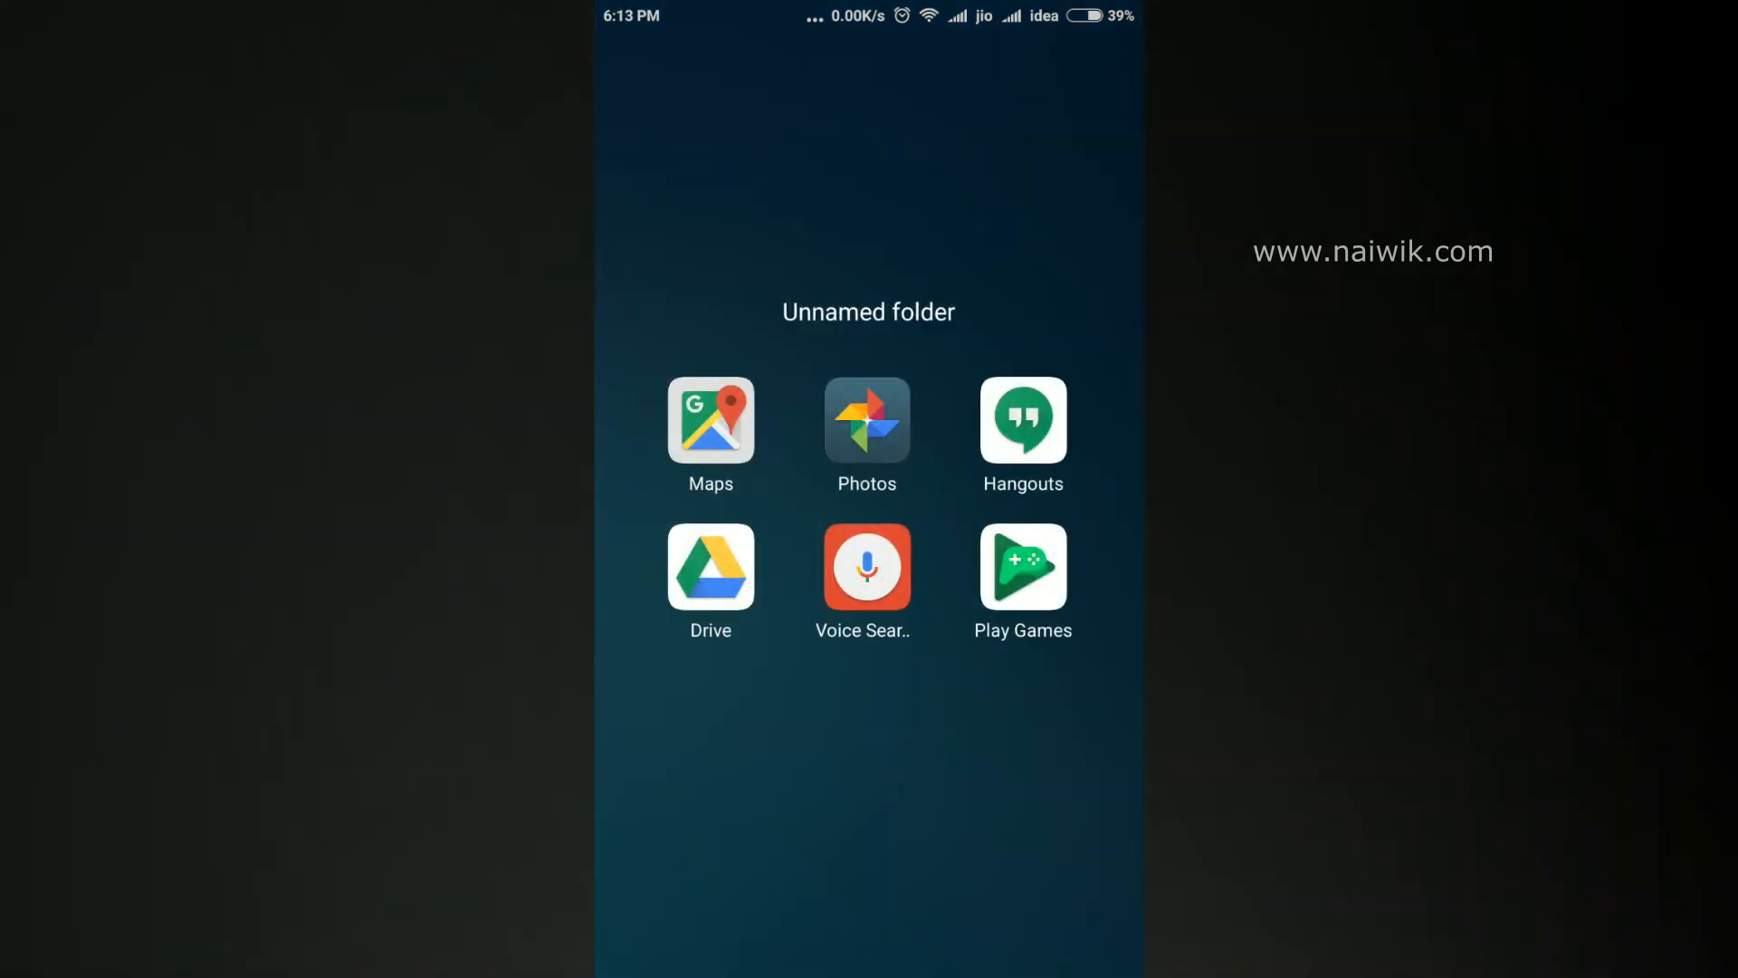